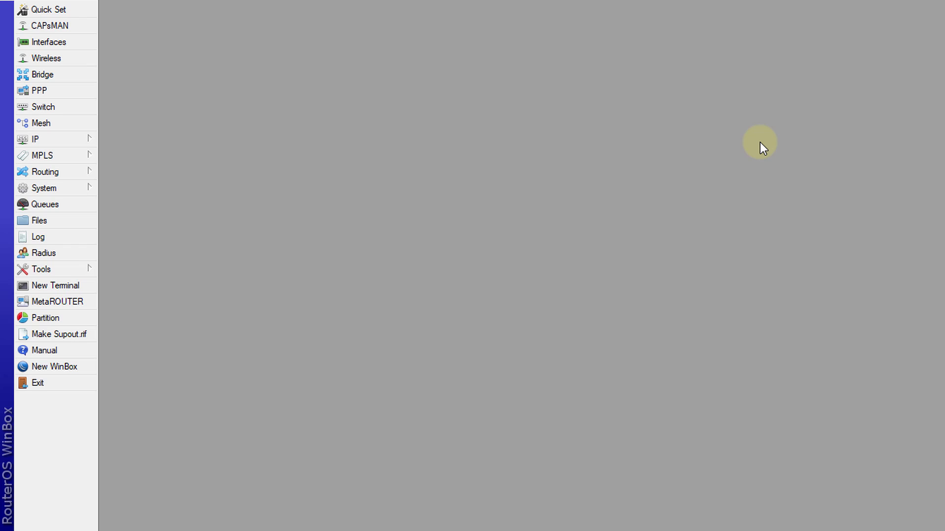
# Disable Allow Remote Requests in the router's IP > DNS settings and confirm
pyautogui.click(36, 138)
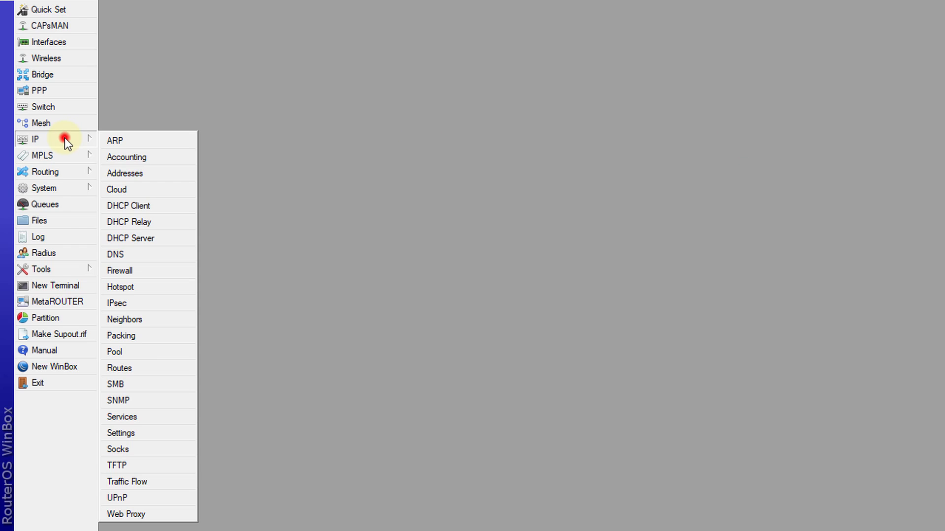
pyautogui.click(115, 254)
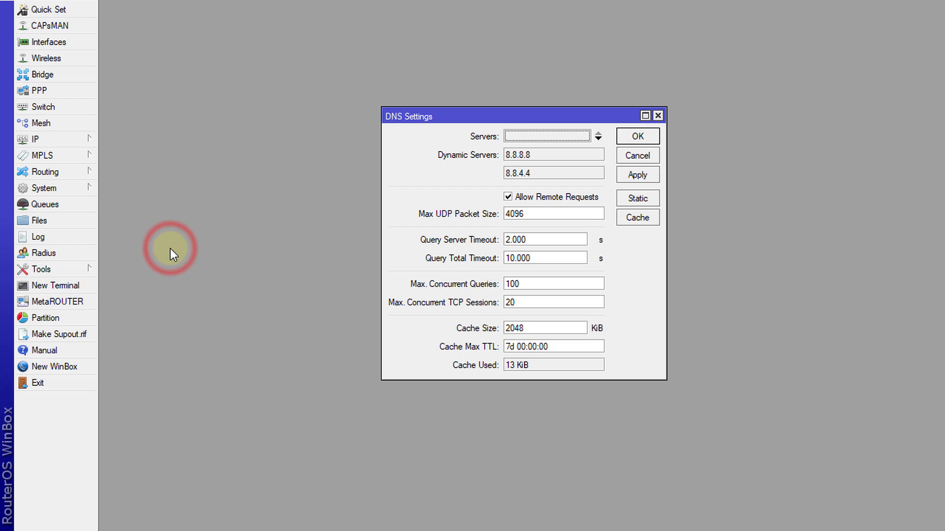
pyautogui.click(508, 197)
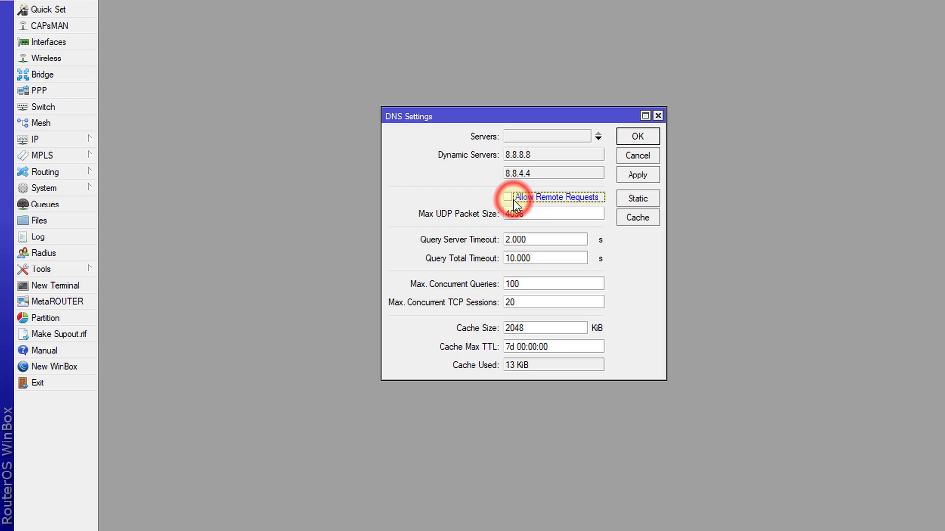
pyautogui.click(637, 136)
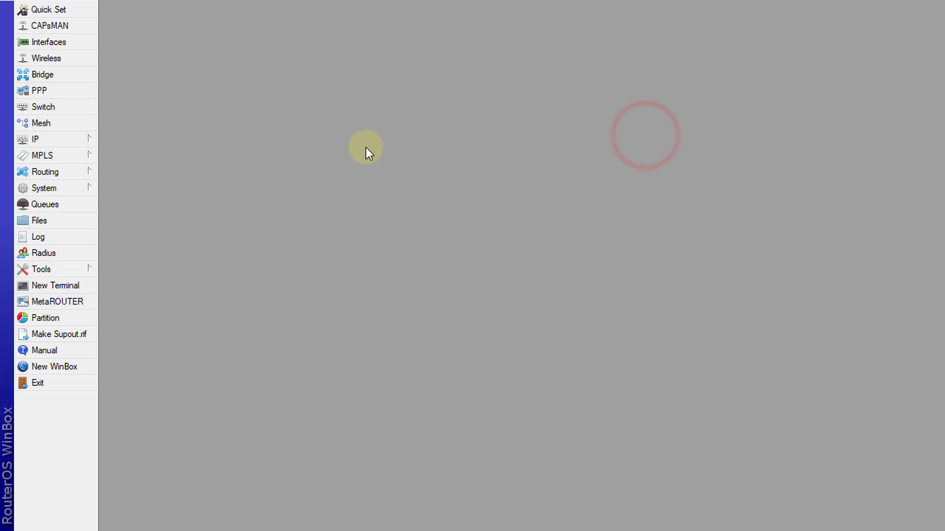
# Show the DHCP Server's Networks list containing the 192.168.88.0/24 entry
pyautogui.click(36, 139)
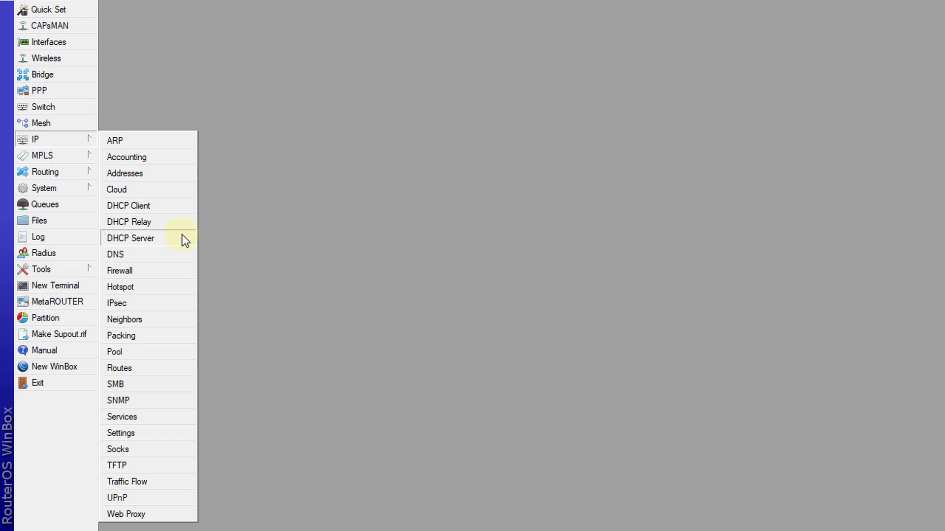
pyautogui.click(130, 238)
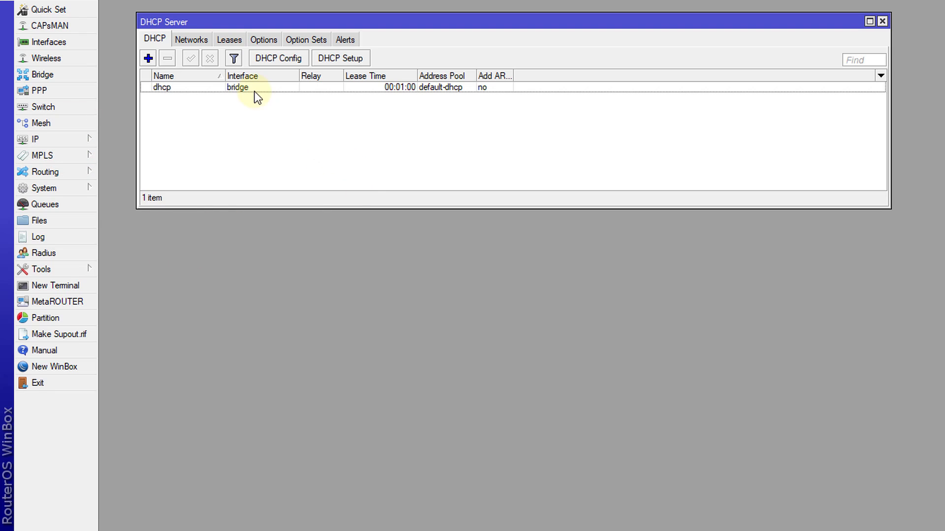
pyautogui.click(191, 38)
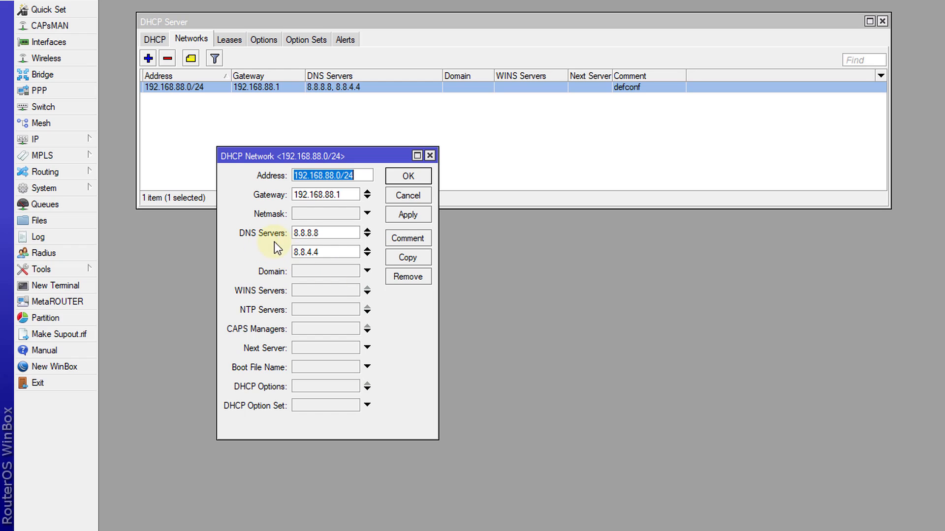
pyautogui.moveTo(293, 252)
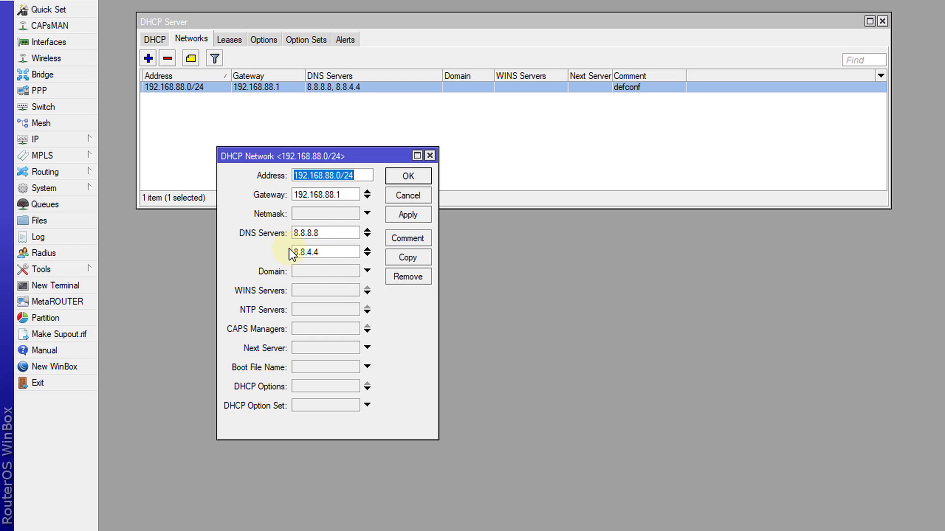
pyautogui.moveTo(675, 289)
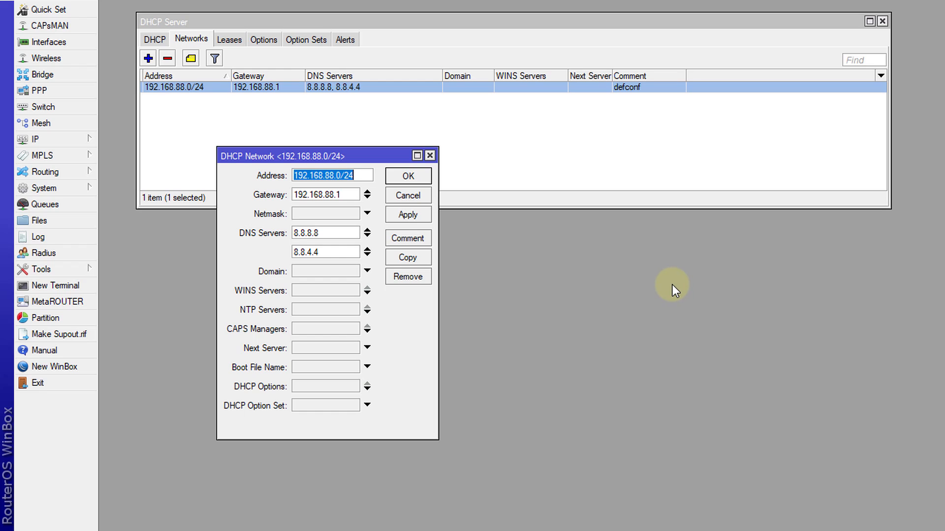
pyautogui.moveTo(522, 284)
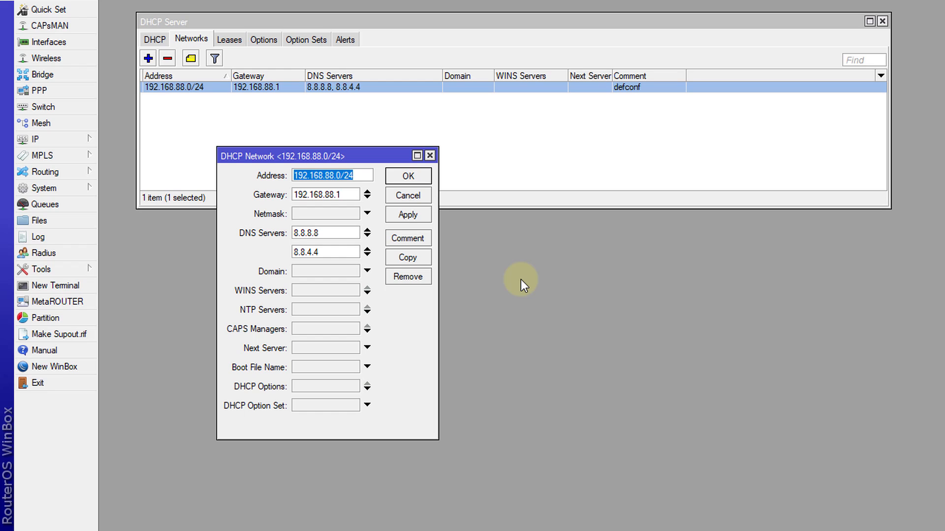
pyautogui.moveTo(614, 328)
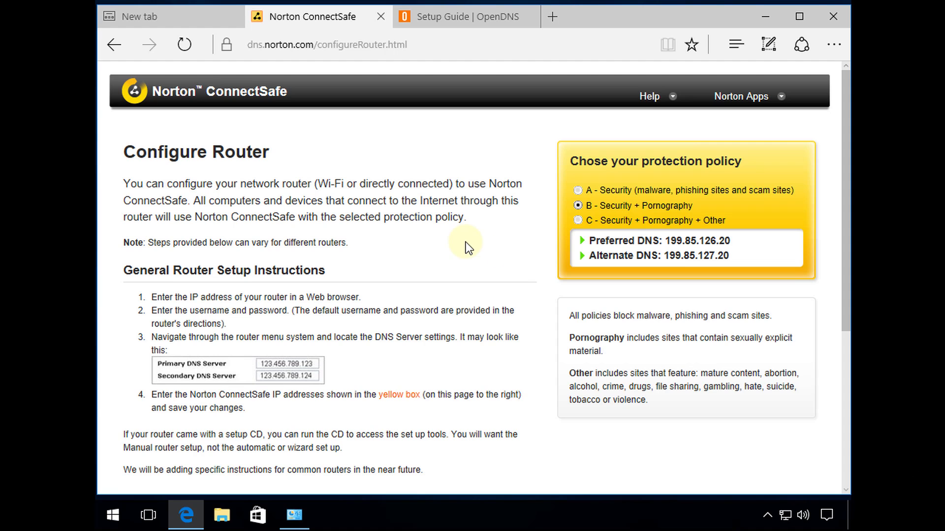
pyautogui.moveTo(283, 125)
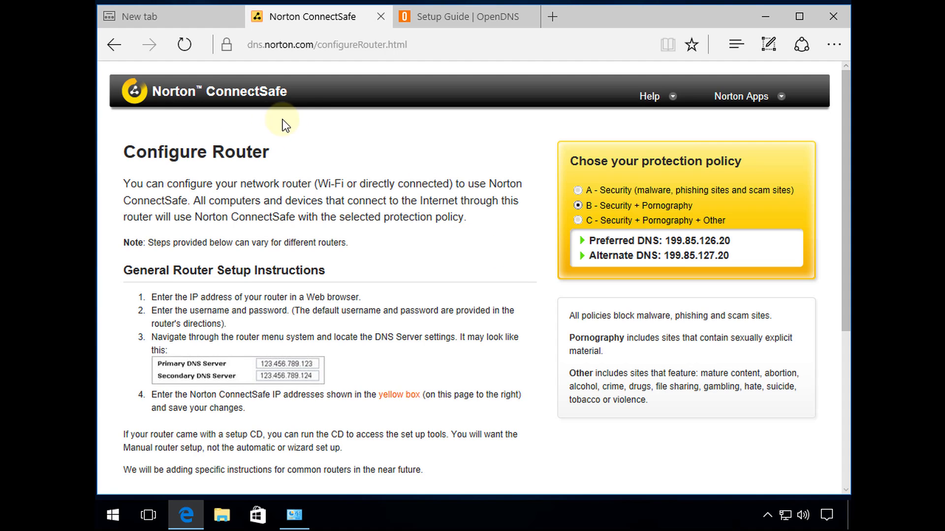
pyautogui.moveTo(533, 241)
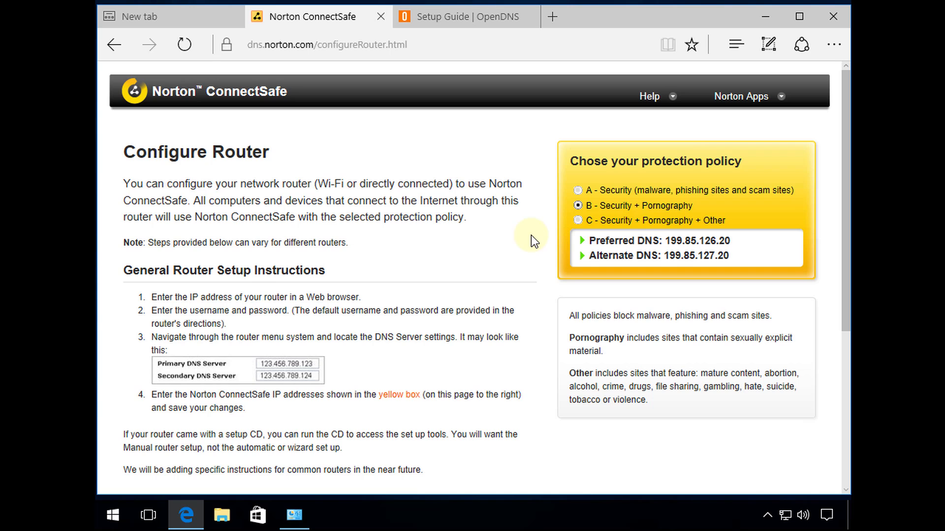
# Review the OpenDNS setup guide listing nameservers 208.67.222.222 and 208.67.220.220
pyautogui.click(464, 17)
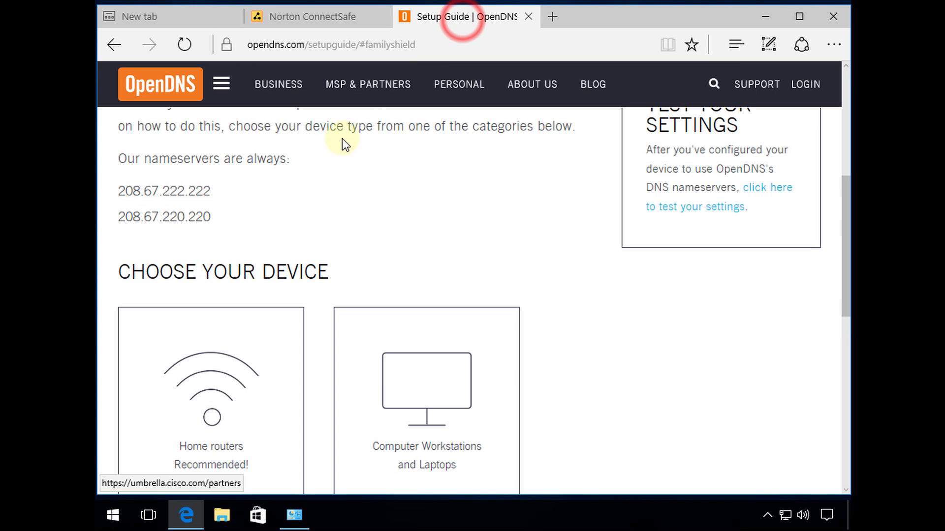
pyautogui.moveTo(338, 187)
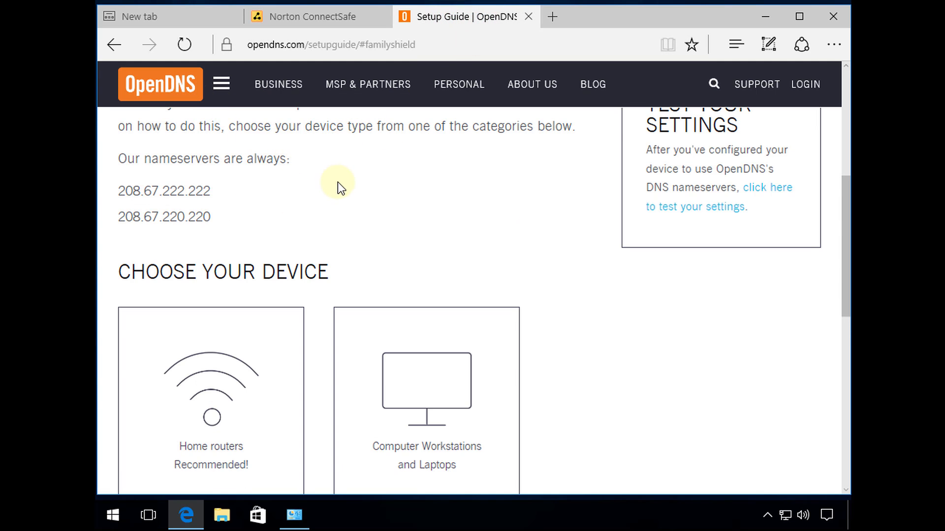
pyautogui.scroll(3)
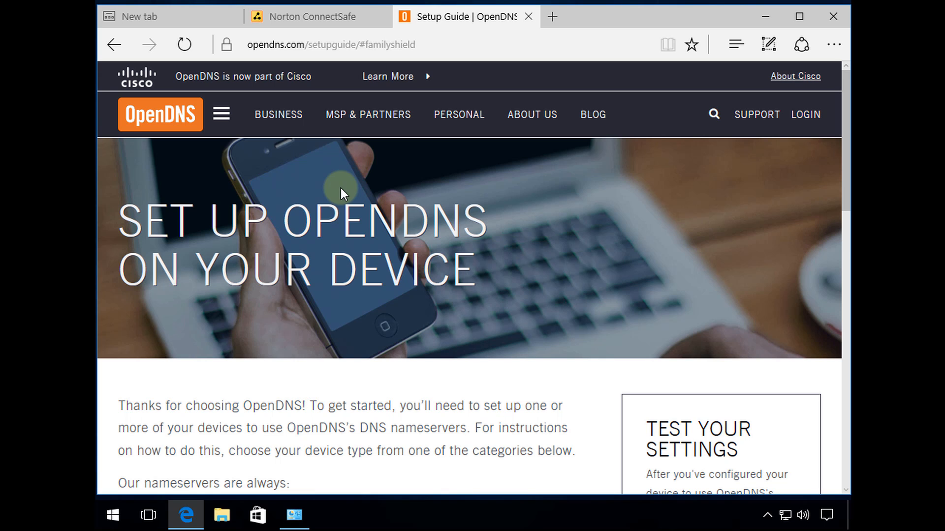
pyautogui.scroll(-3)
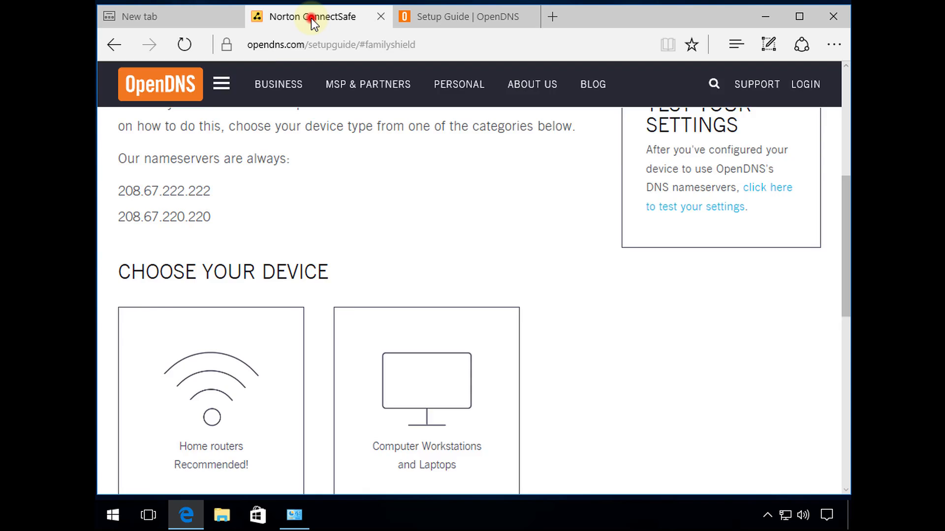
# Compare the ConnectSafe policies and settle on B - Security + Pornography
pyautogui.click(307, 16)
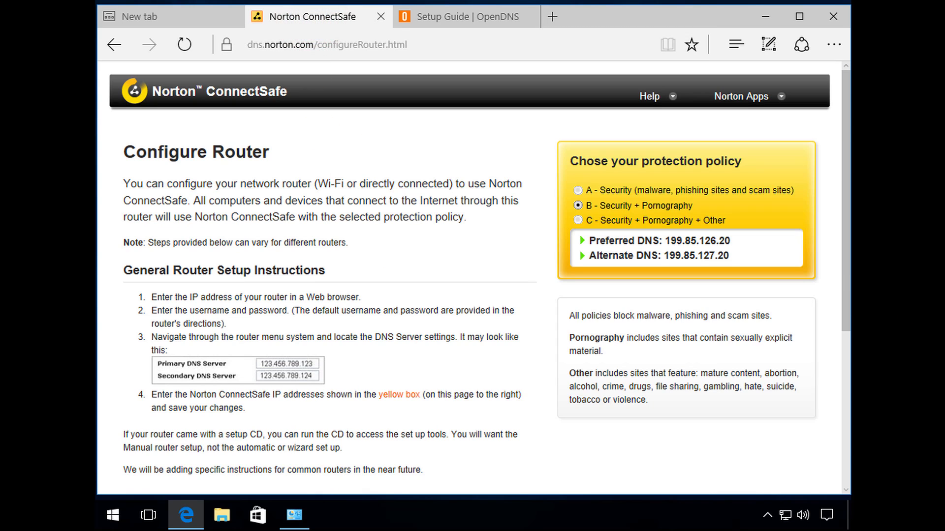
pyautogui.moveTo(786, 180)
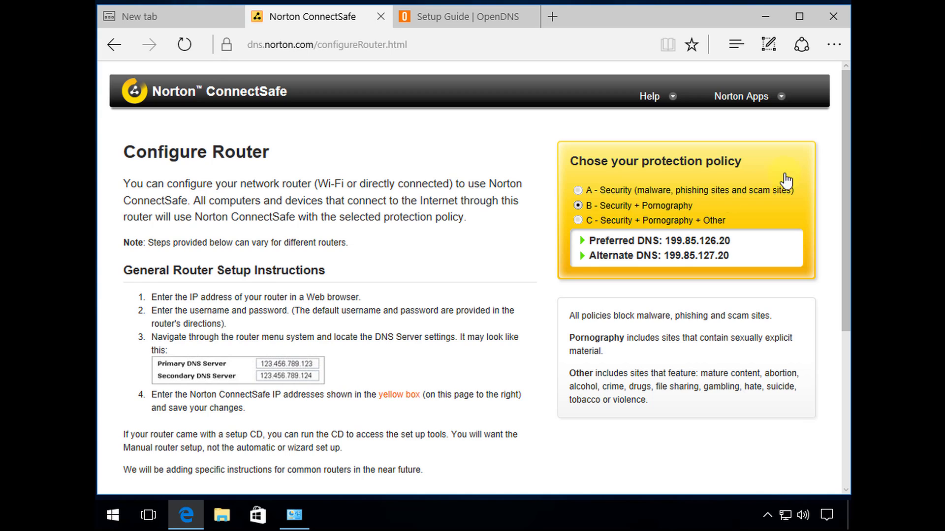
pyautogui.moveTo(212, 99)
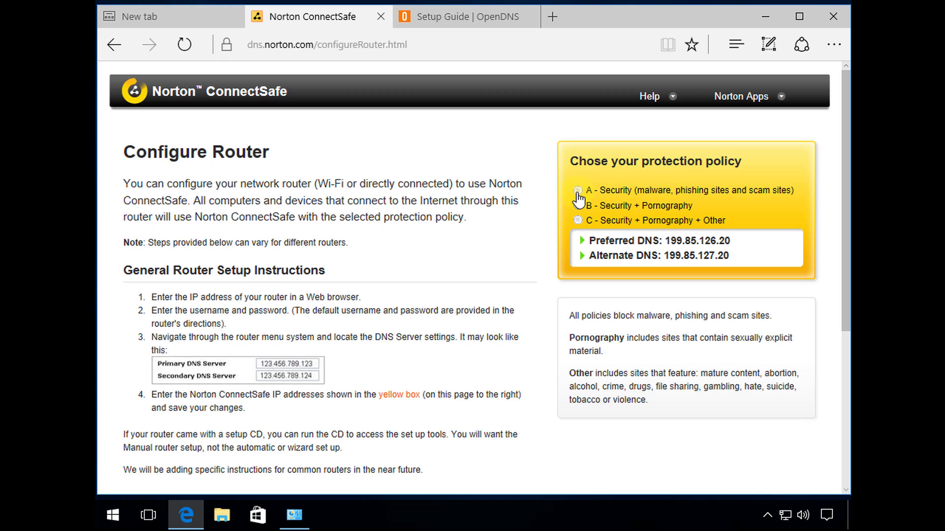
pyautogui.click(577, 206)
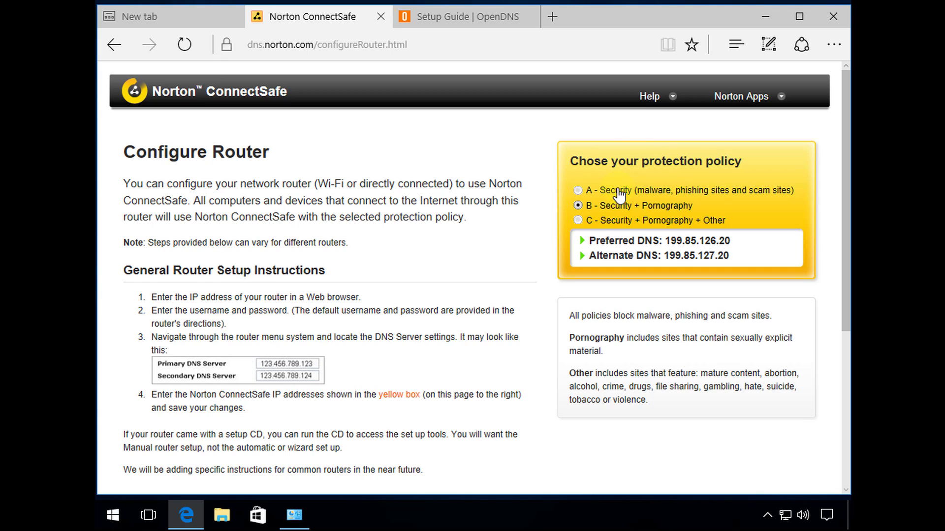
pyautogui.click(578, 190)
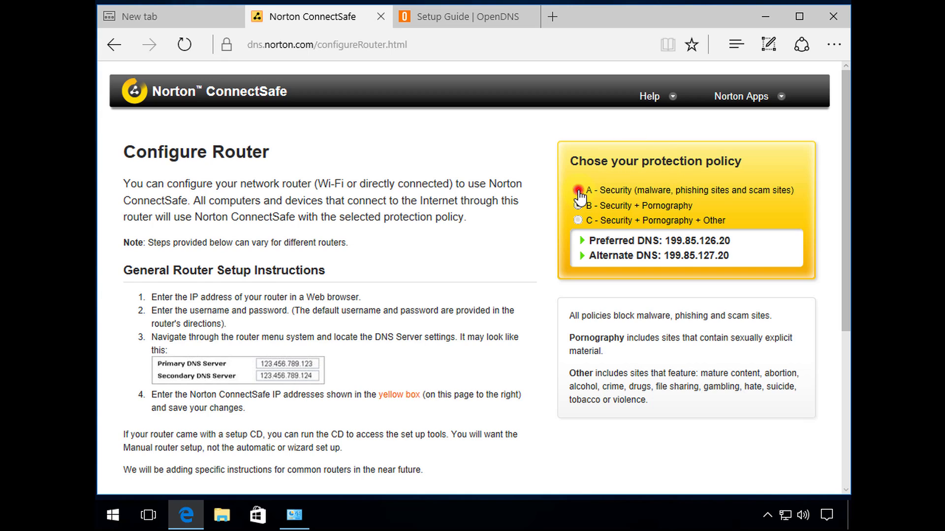
pyautogui.click(577, 190)
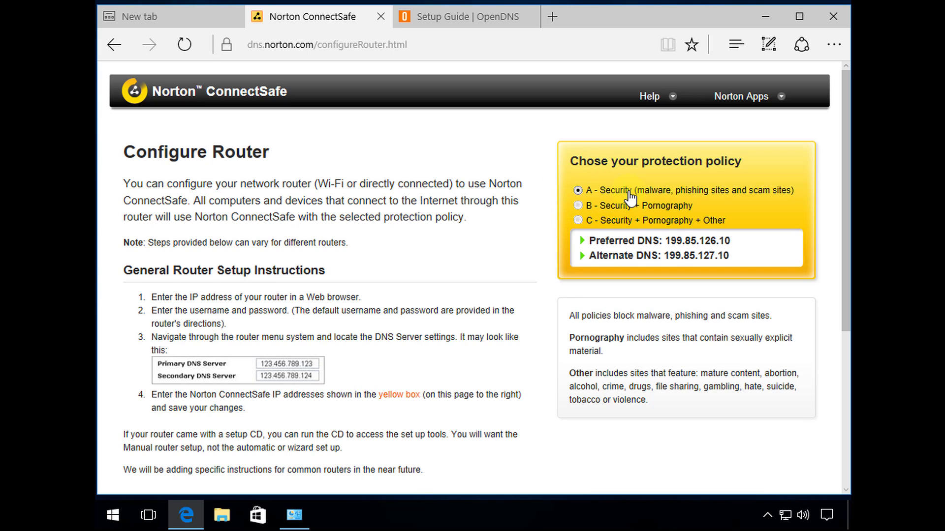
pyautogui.moveTo(696, 198)
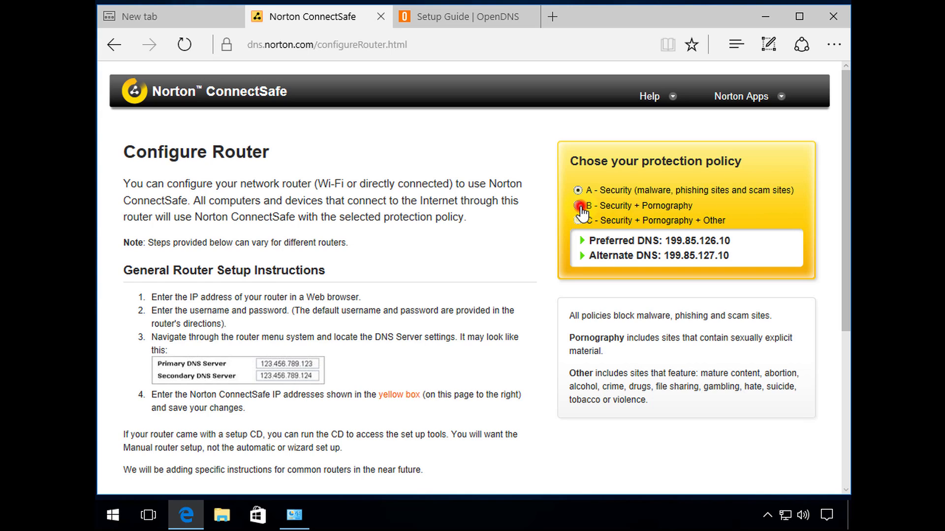
pyautogui.click(577, 206)
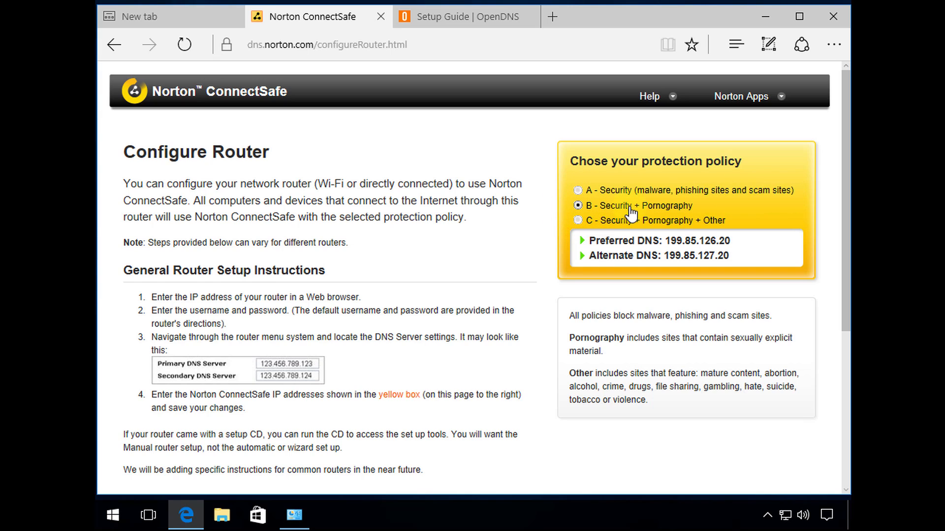
pyautogui.moveTo(633, 198)
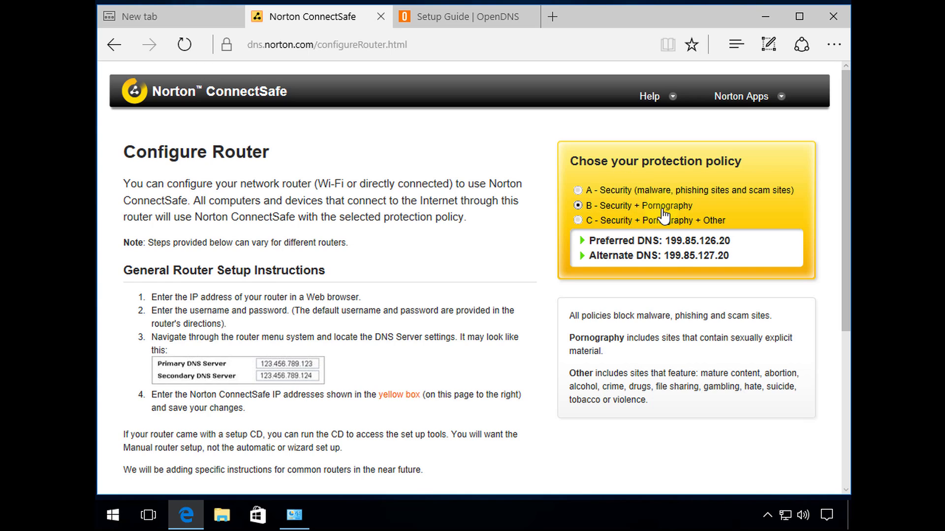
pyautogui.moveTo(597, 227)
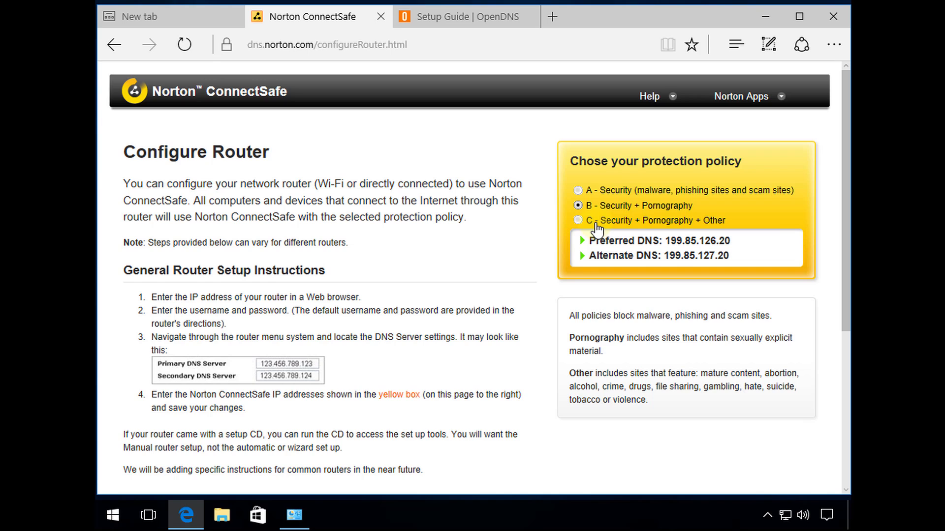
pyautogui.moveTo(670, 227)
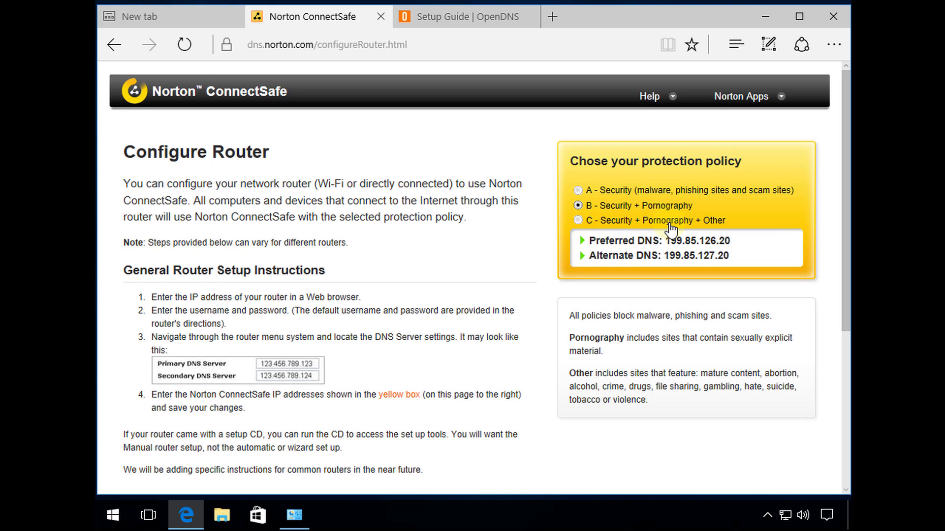
pyautogui.moveTo(725, 223)
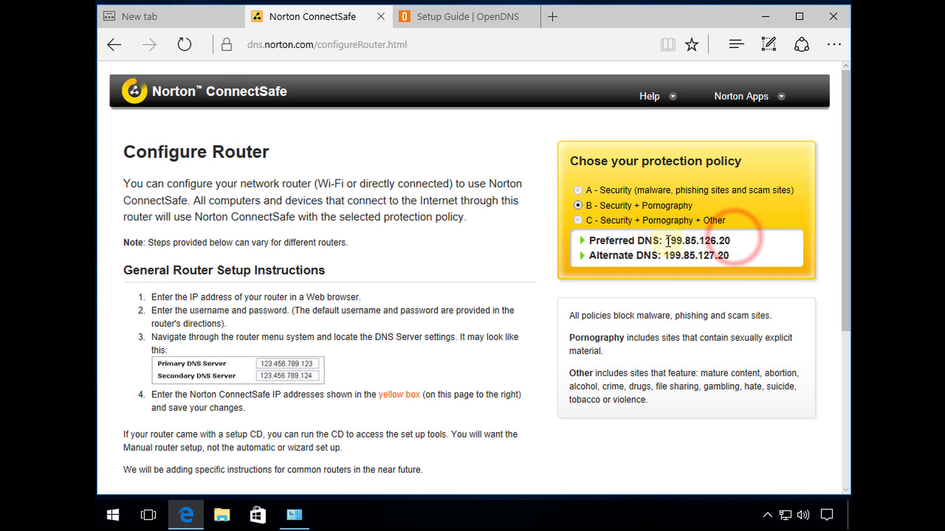
# Copy the policy's preferred DNS address 199.85.126.20
pyautogui.rightClick(693, 240)
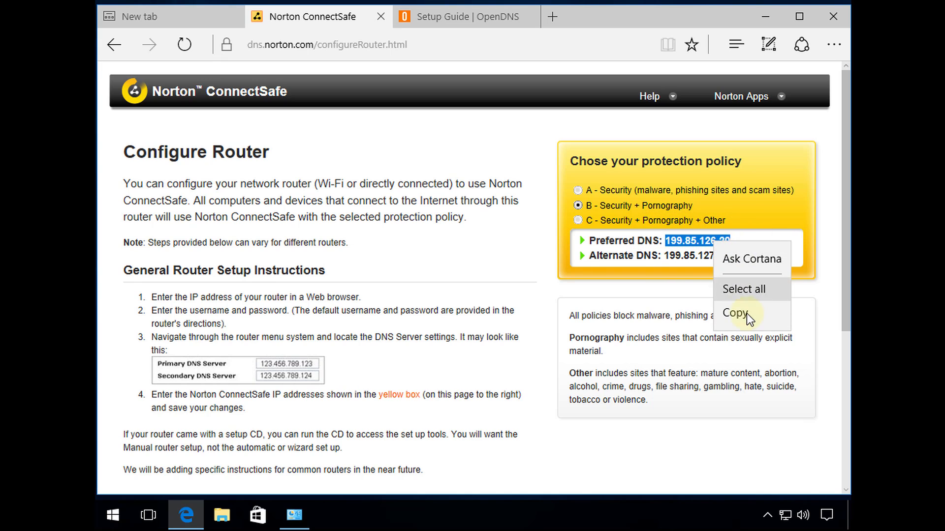
pyautogui.click(734, 313)
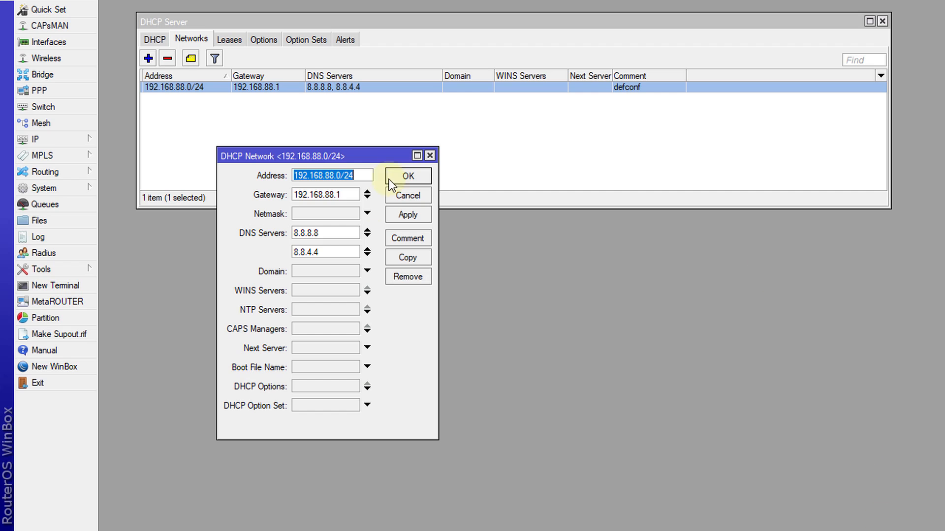
# Replace the network's DNS servers with 199.85.126.20 and 199.85.127.20, apply and confirm
pyautogui.rightClick(325, 233)
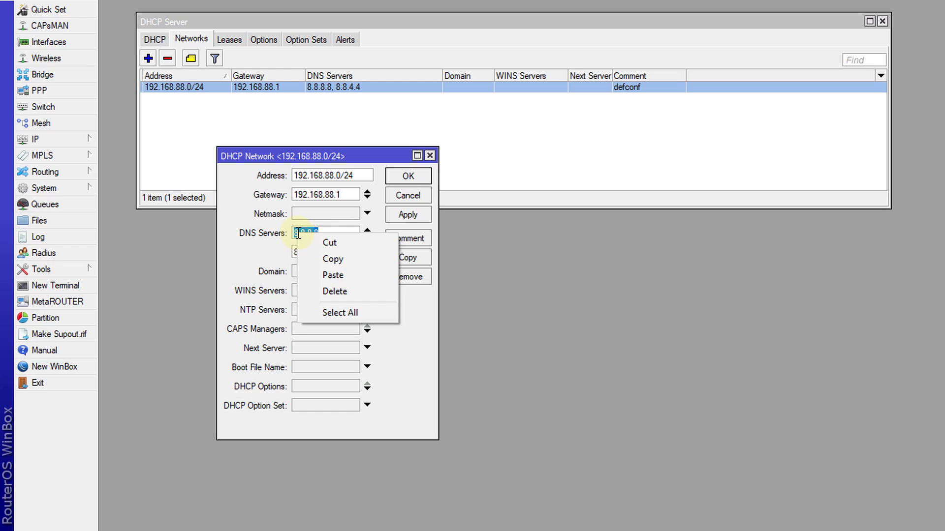
pyautogui.click(333, 274)
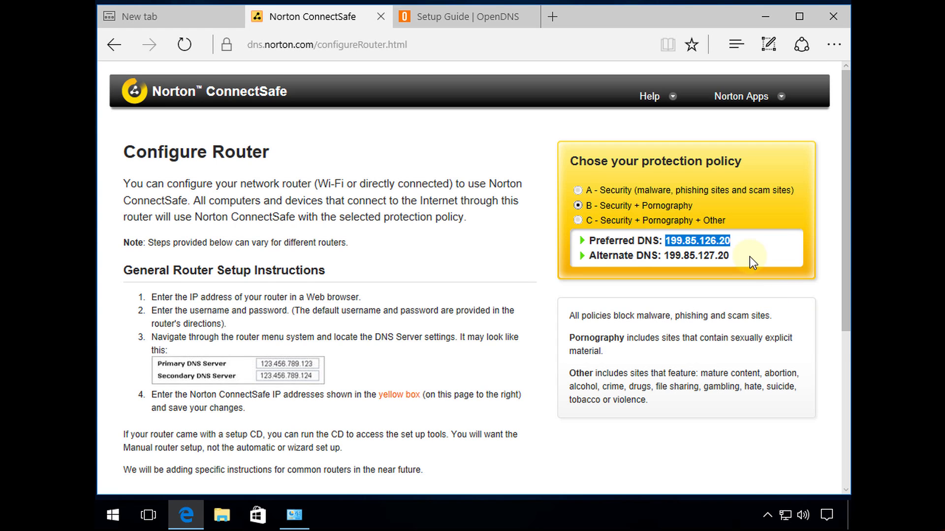
pyautogui.rightClick(696, 254)
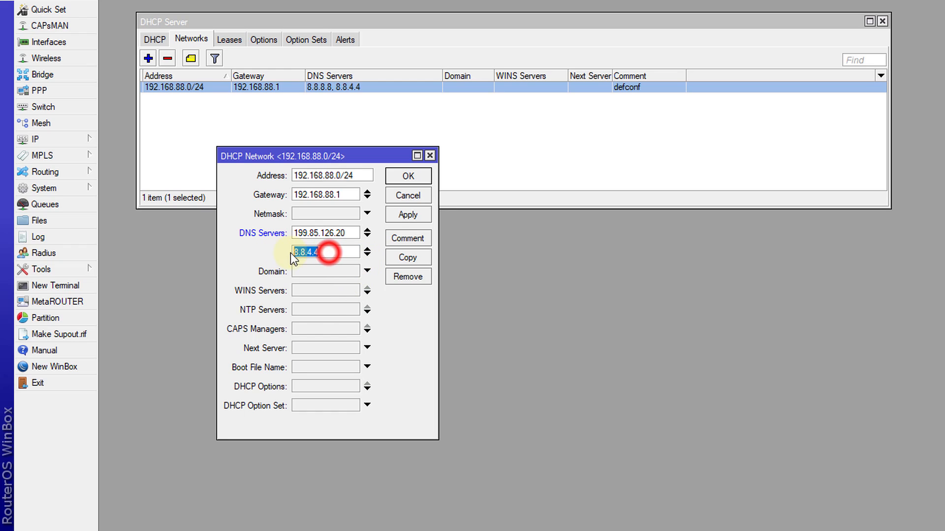
pyautogui.write('199.85.127.20')
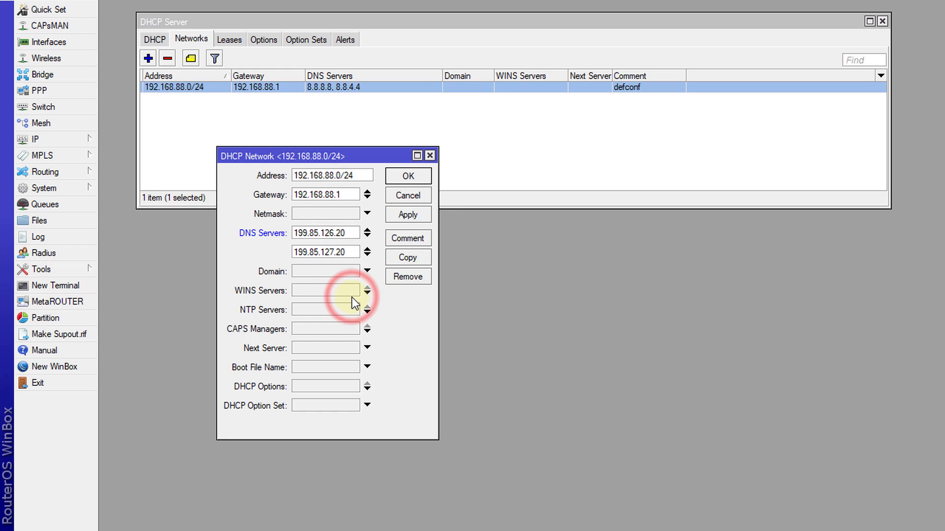
pyautogui.click(325, 251)
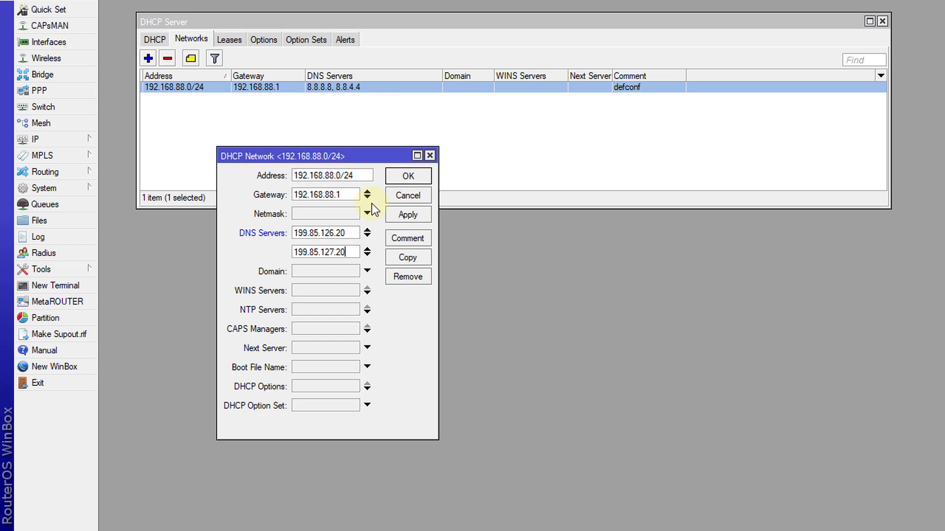
pyautogui.click(407, 213)
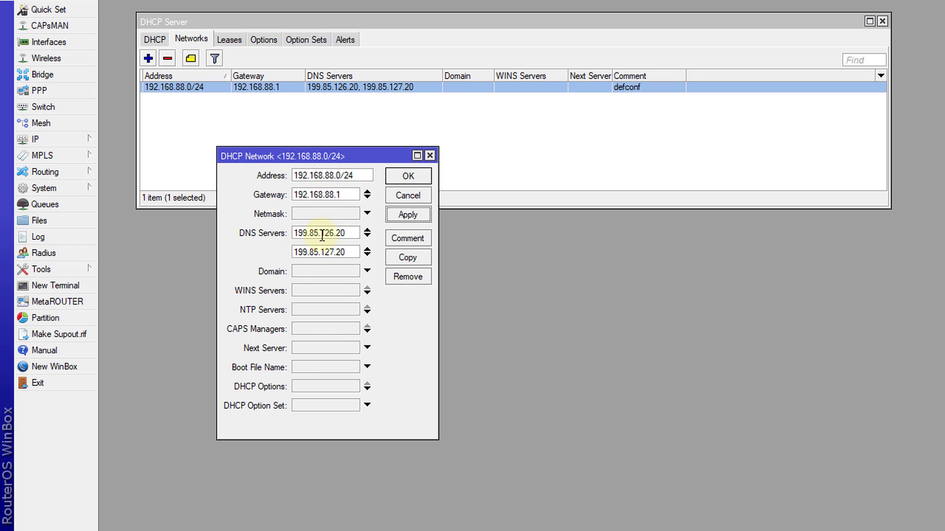
pyautogui.click(326, 251)
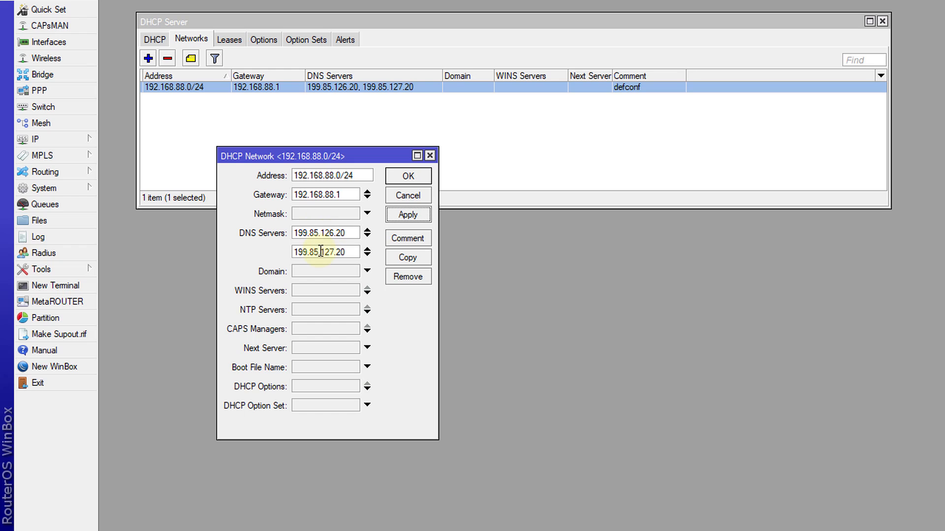
pyautogui.click(407, 175)
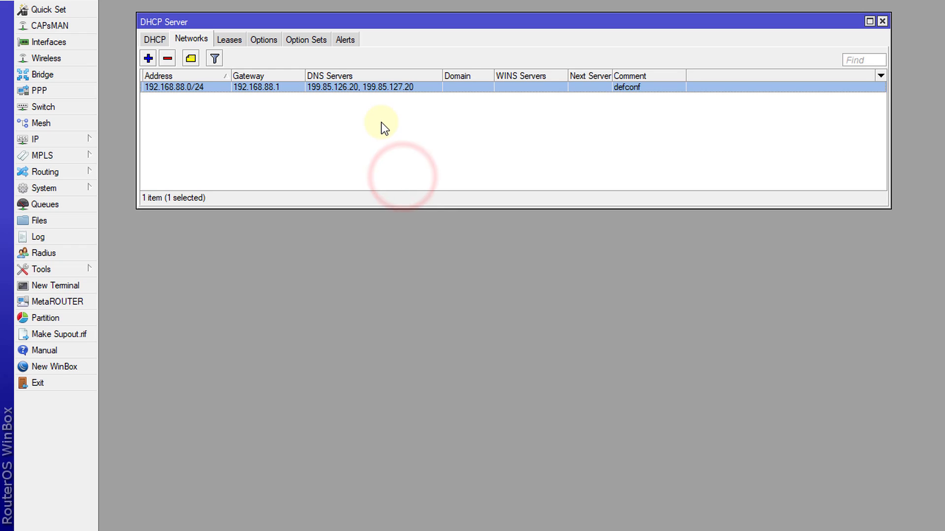
pyautogui.moveTo(330, 109)
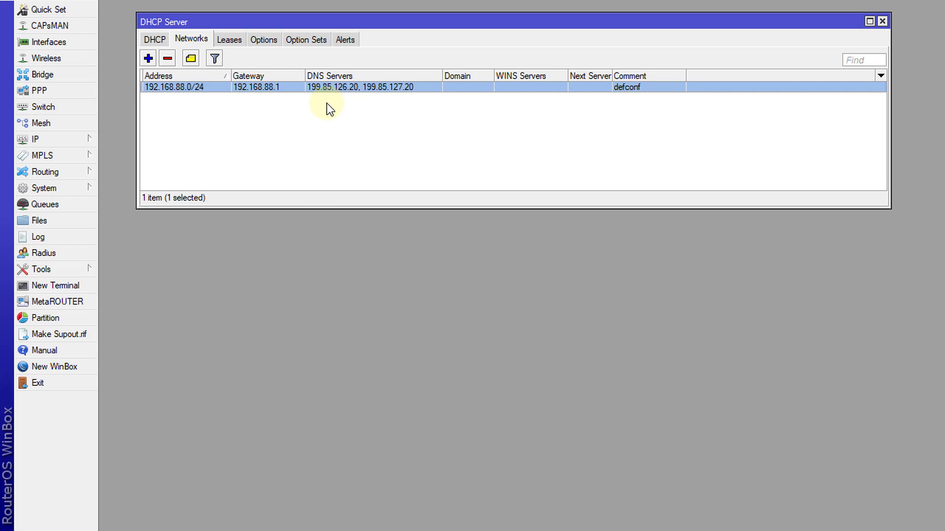
pyautogui.moveTo(278, 116)
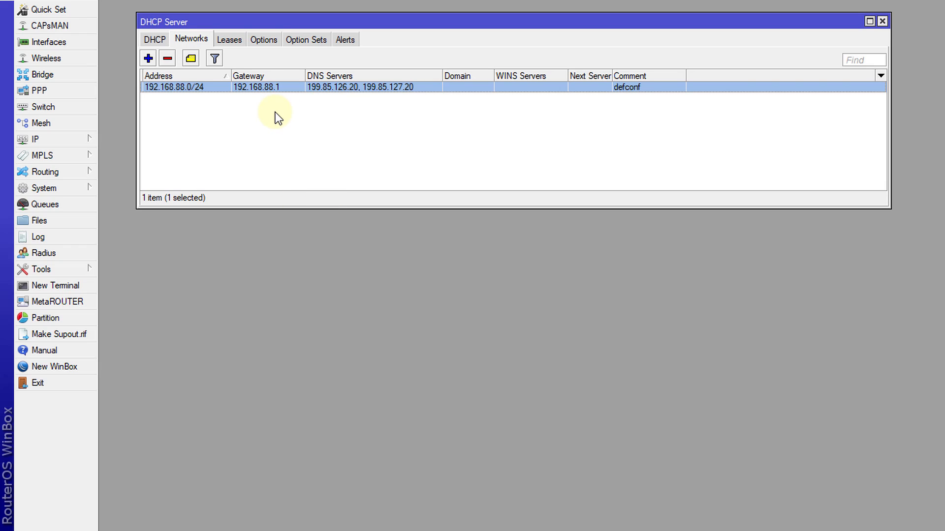
pyautogui.moveTo(361, 150)
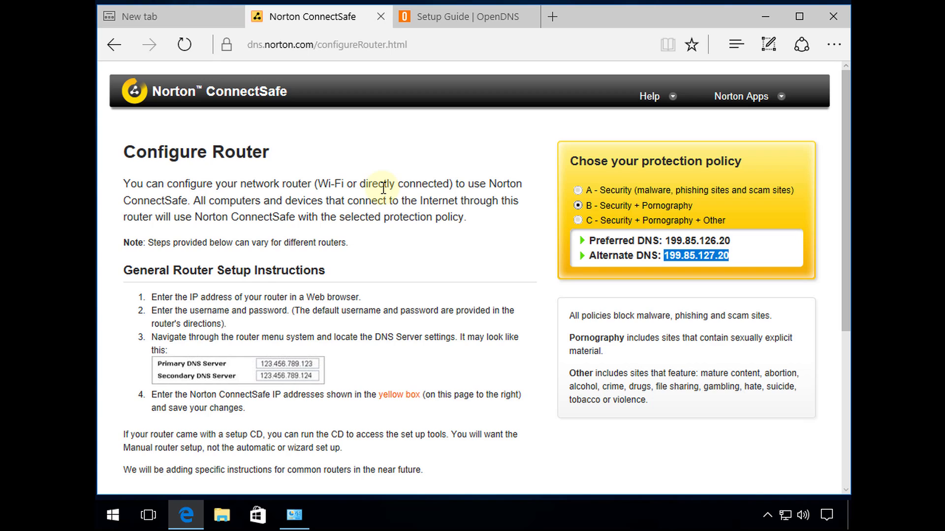
# Search Bing for porn and open the PornHub.com result to test blocking
pyautogui.click(151, 17)
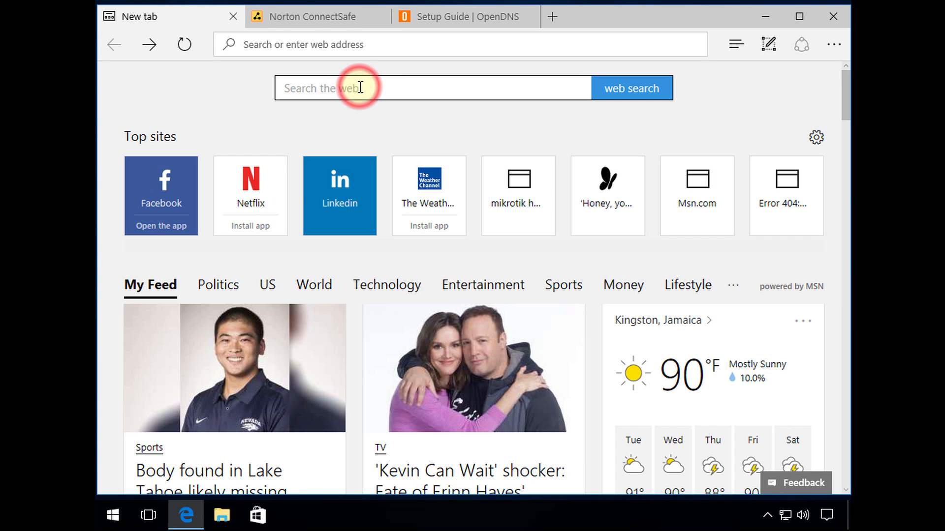
pyautogui.write('p')
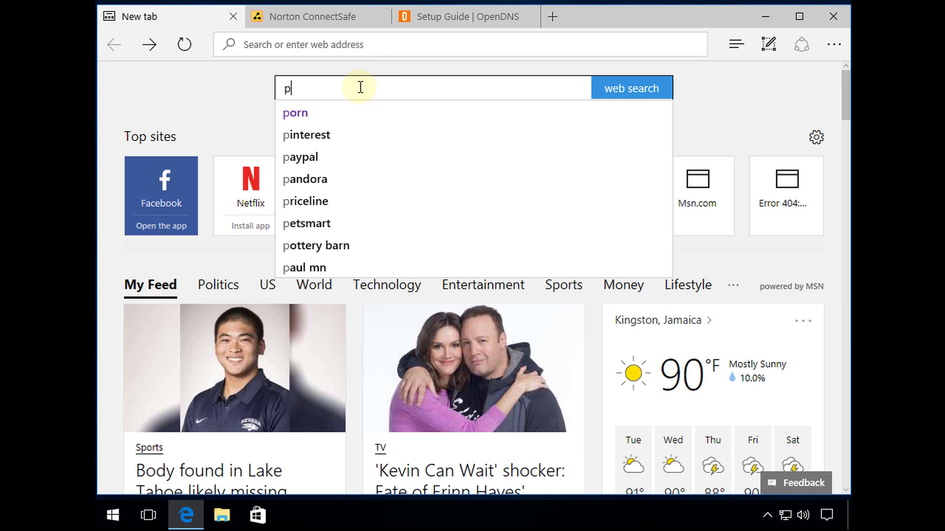
pyautogui.write('o')
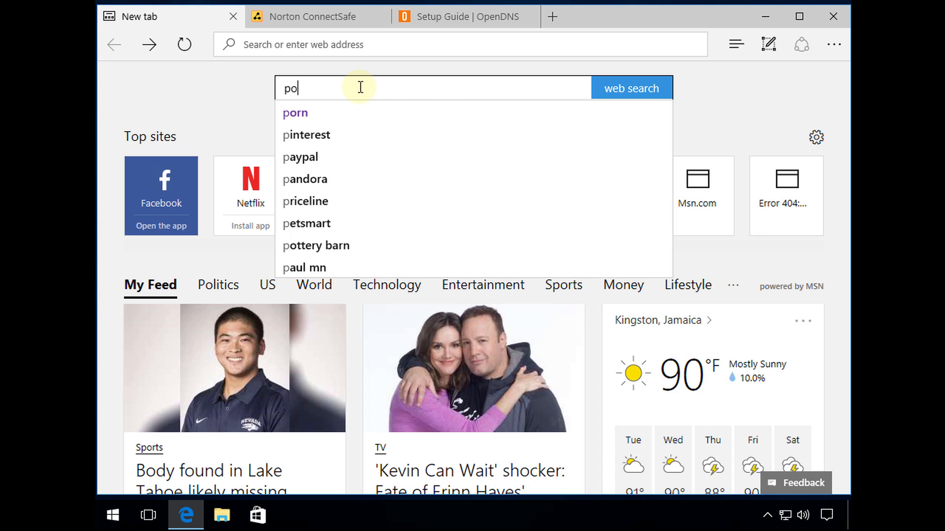
pyautogui.click(294, 112)
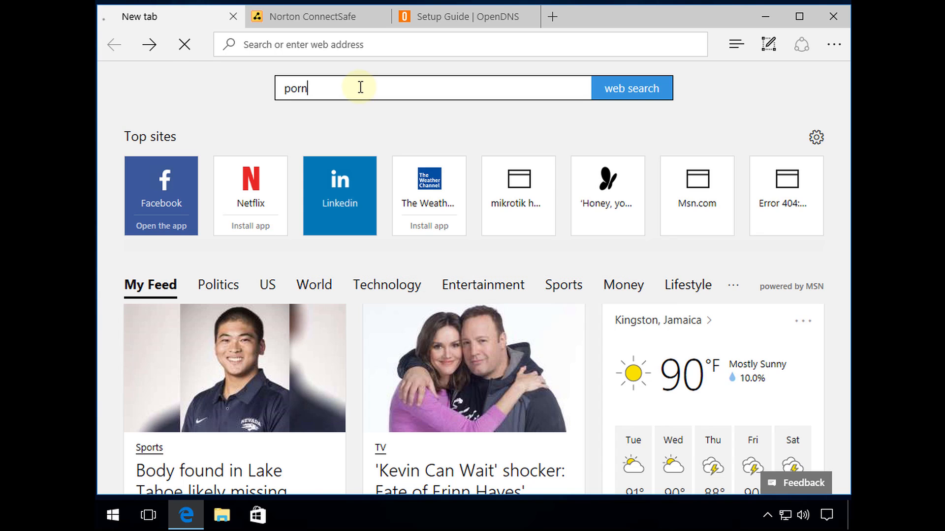
pyautogui.click(631, 88)
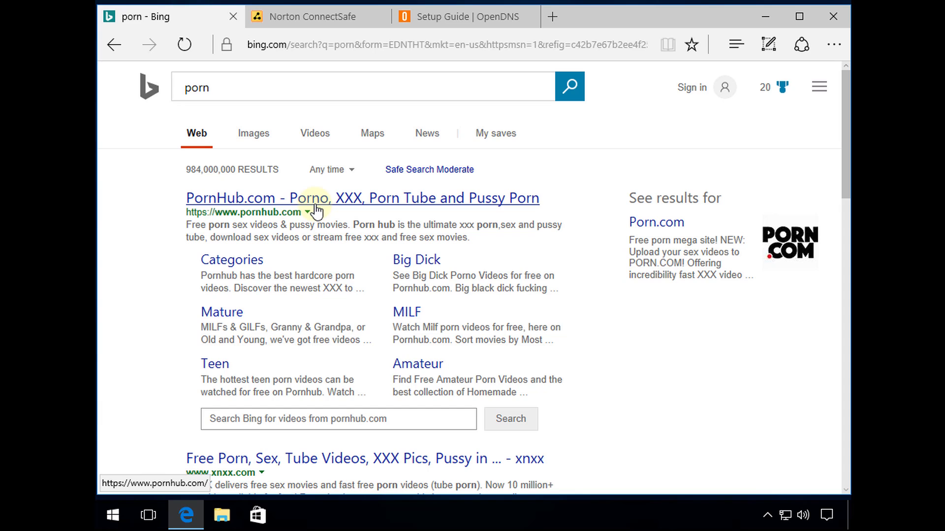
pyautogui.moveTo(326, 202)
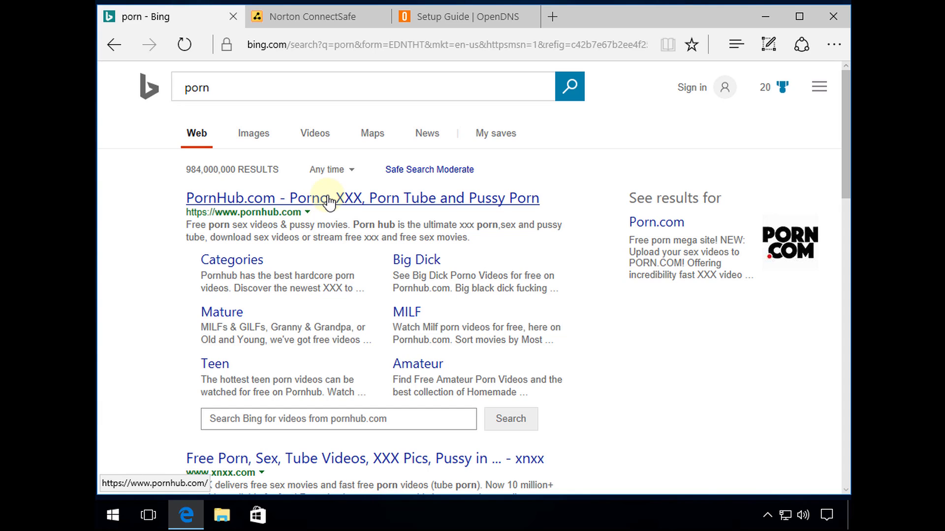
pyautogui.click(314, 197)
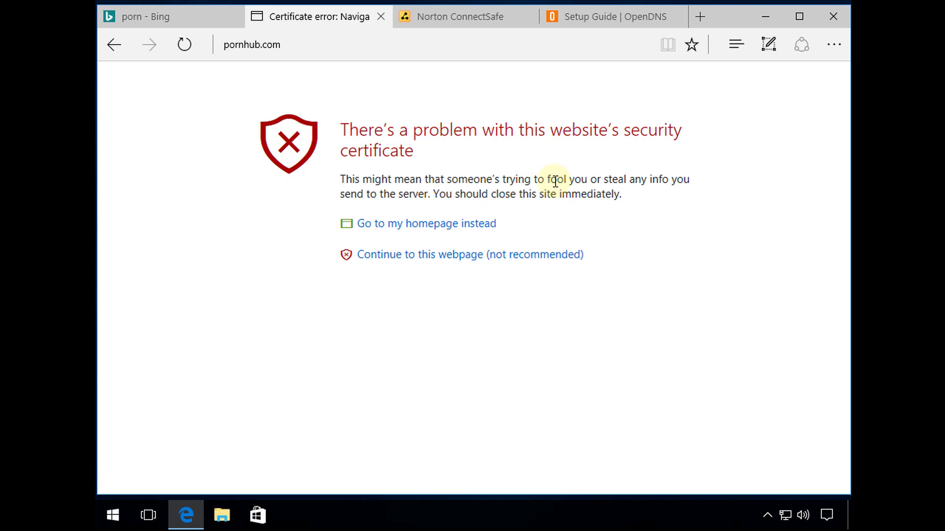
# Continue past the certificate warning to see pornhub.com blocked as Pornography, then return to results
pyautogui.click(400, 254)
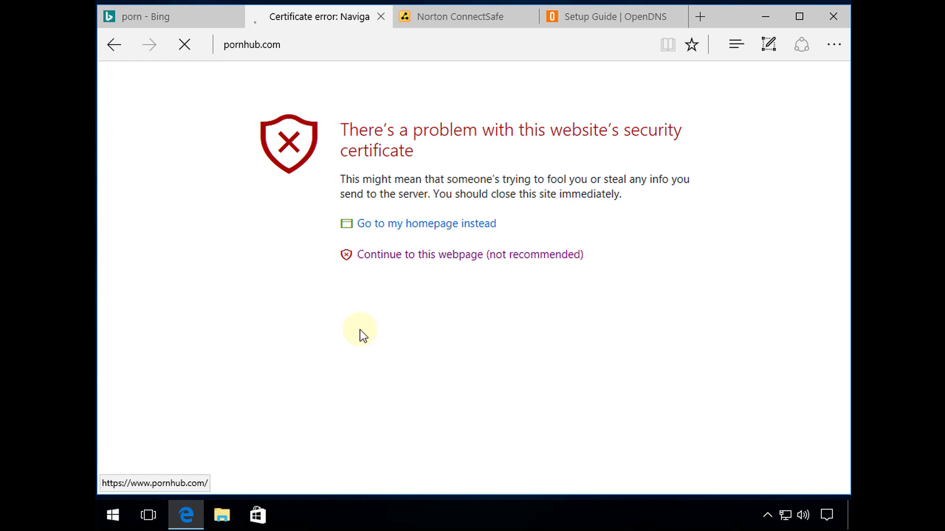
pyautogui.click(469, 254)
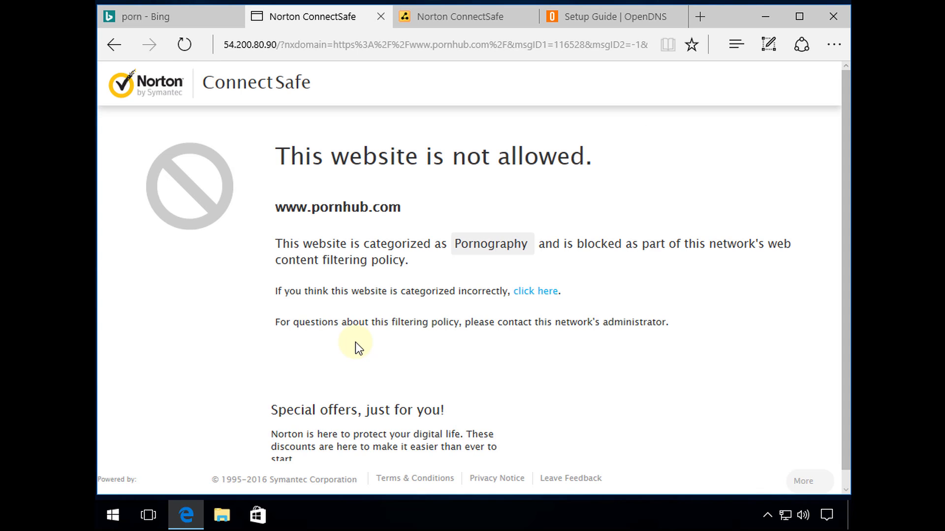
pyautogui.moveTo(419, 161)
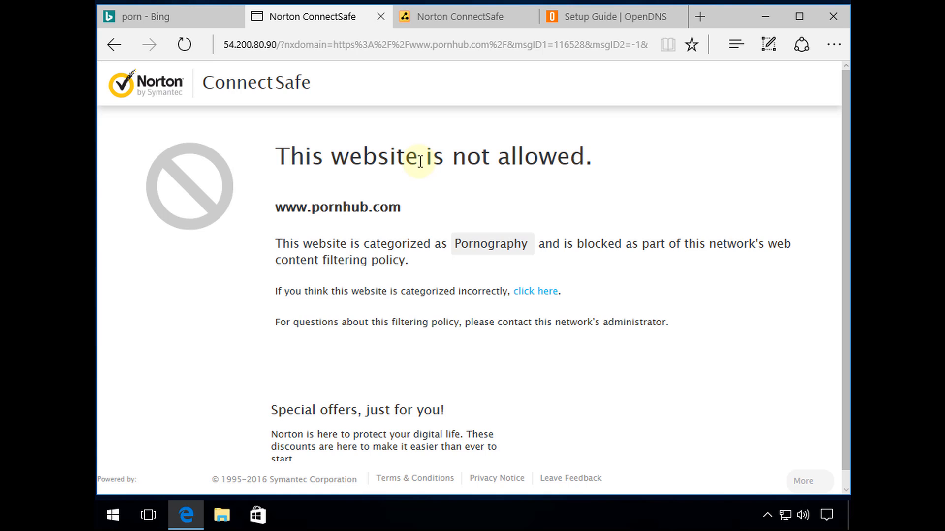
pyautogui.moveTo(369, 181)
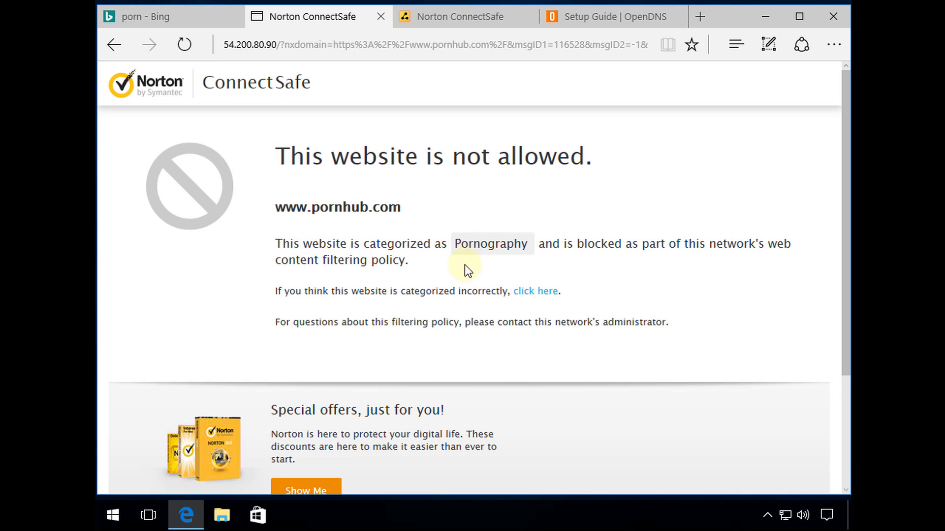
pyautogui.moveTo(582, 266)
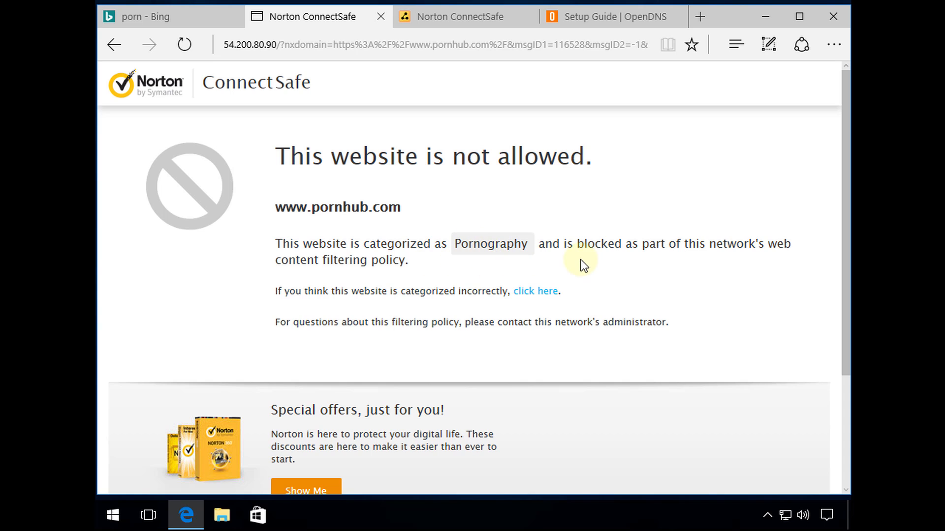
pyautogui.moveTo(381, 305)
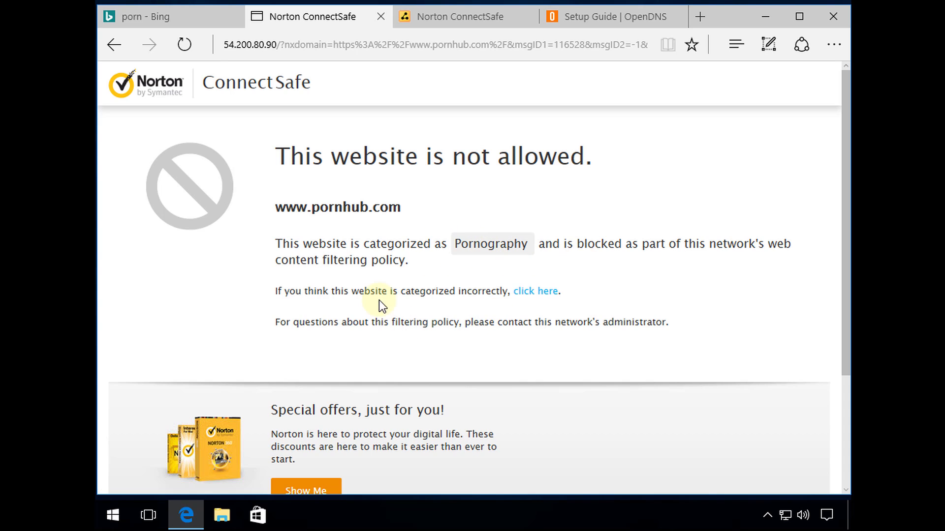
pyautogui.click(170, 17)
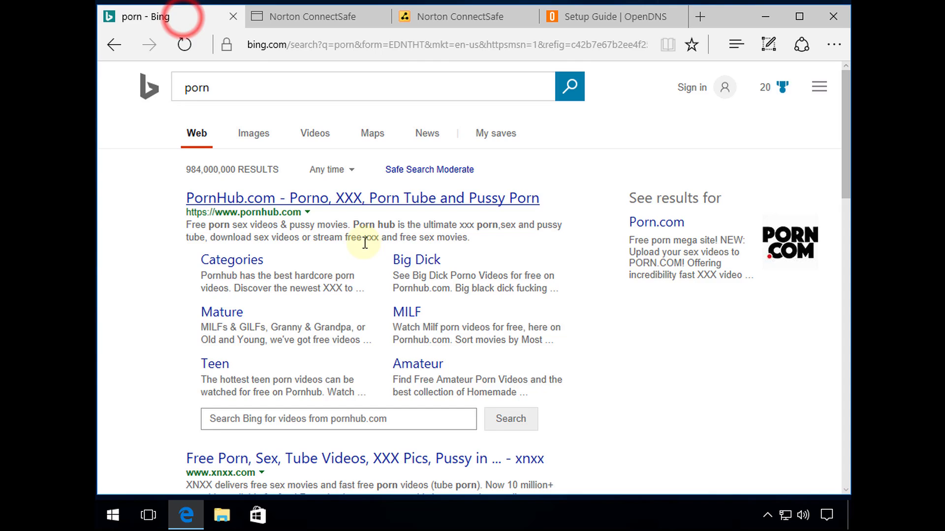
pyautogui.rightClick(344, 199)
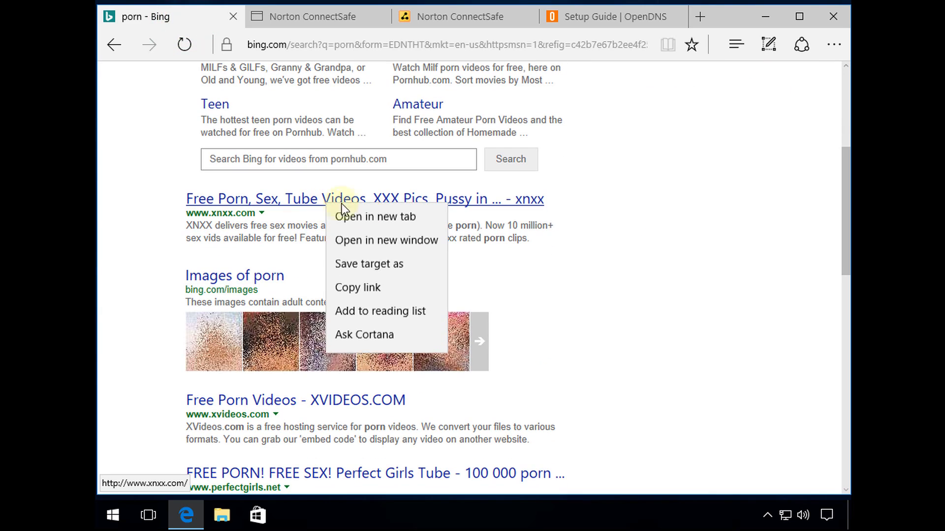
pyautogui.click(374, 216)
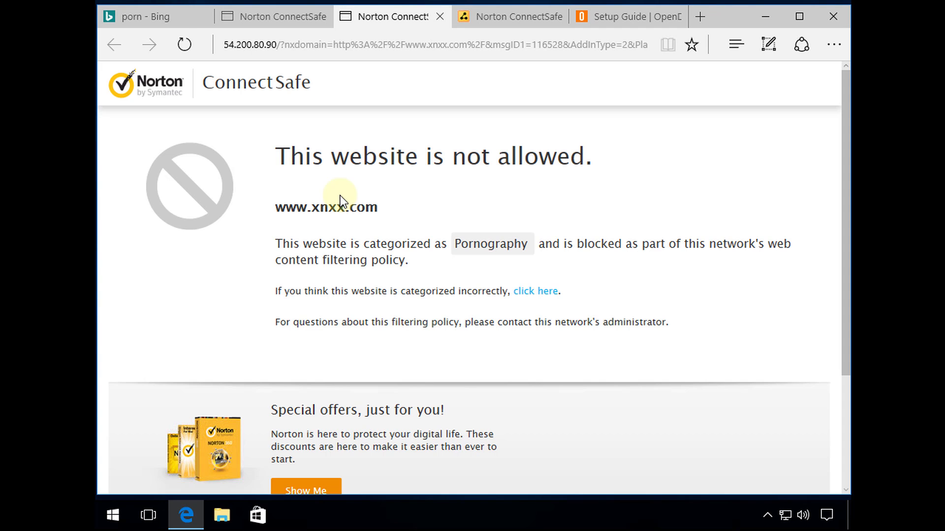
pyautogui.moveTo(601, 209)
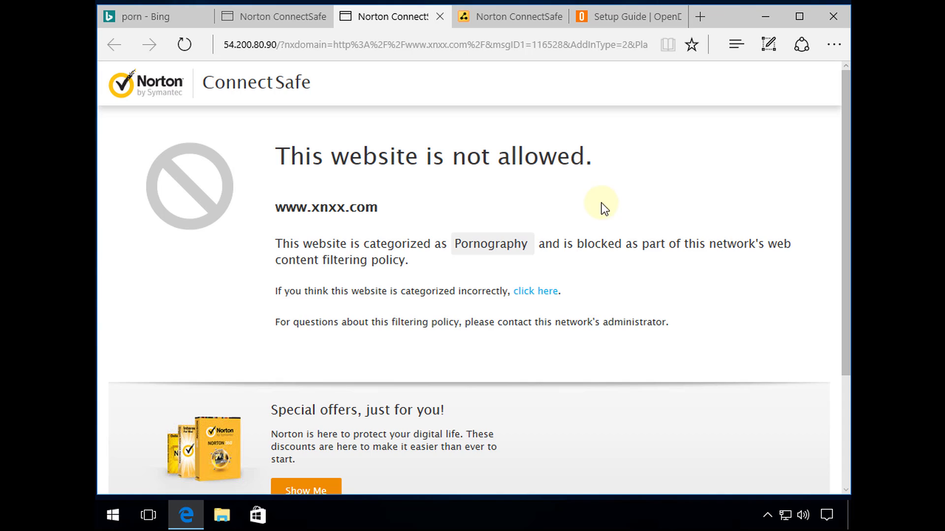
pyautogui.moveTo(479, 222)
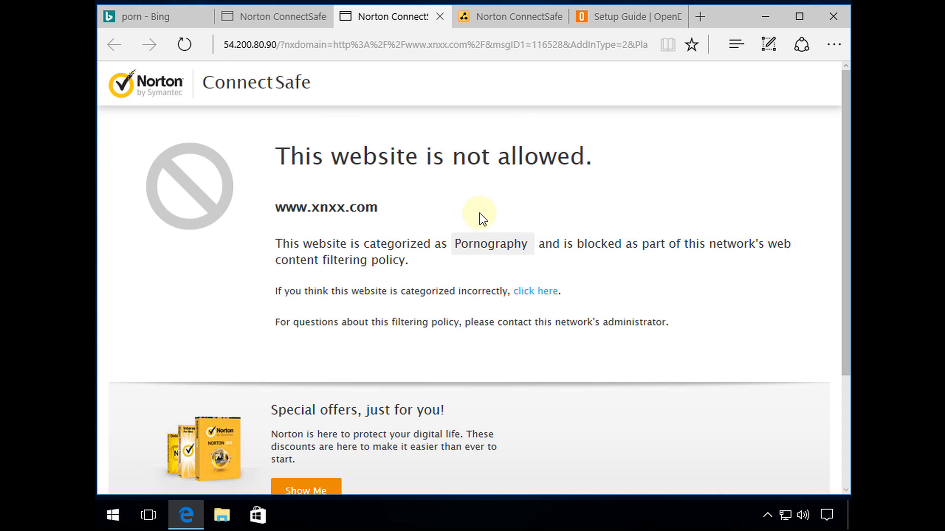
pyautogui.moveTo(530, 209)
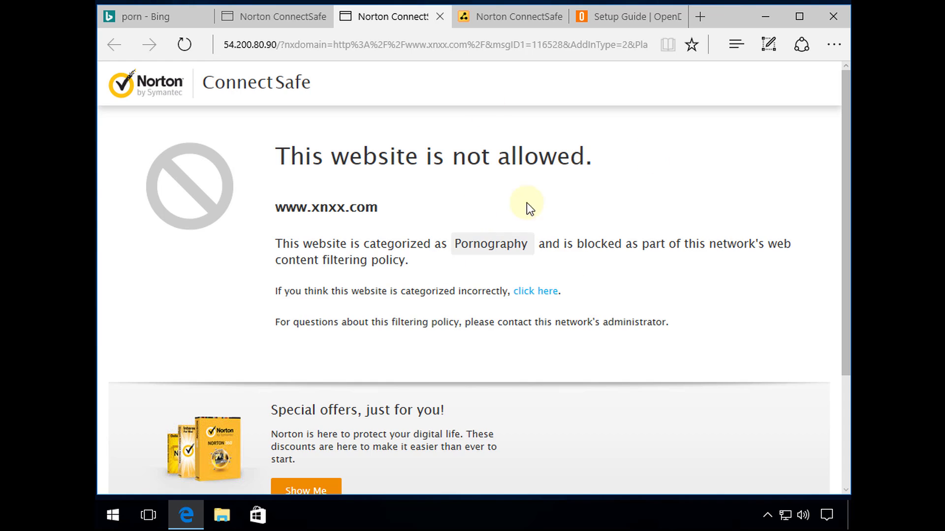
pyautogui.moveTo(469, 206)
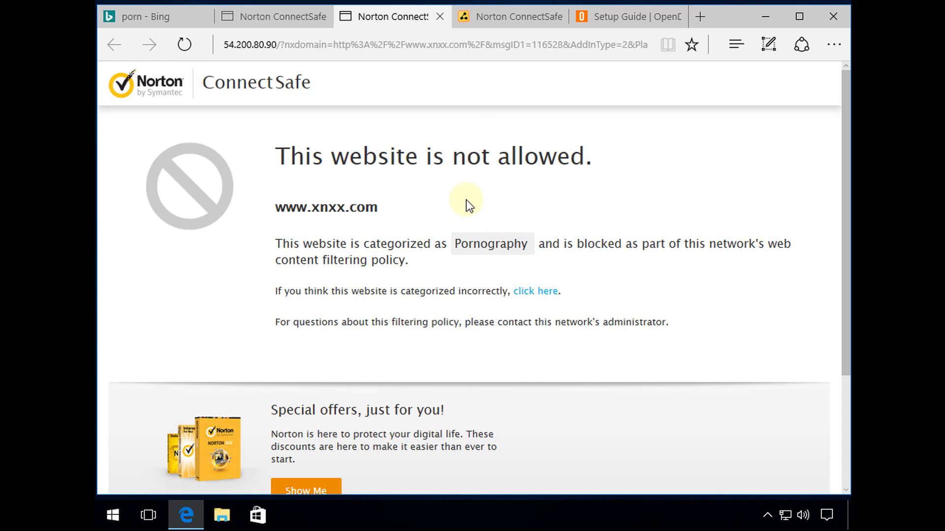
pyautogui.scroll(-3)
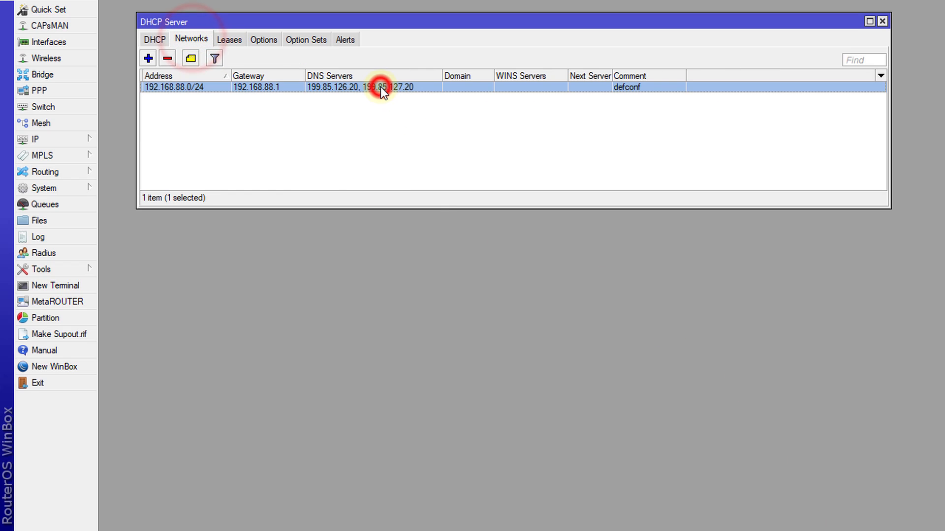
pyautogui.doubleClick(381, 87)
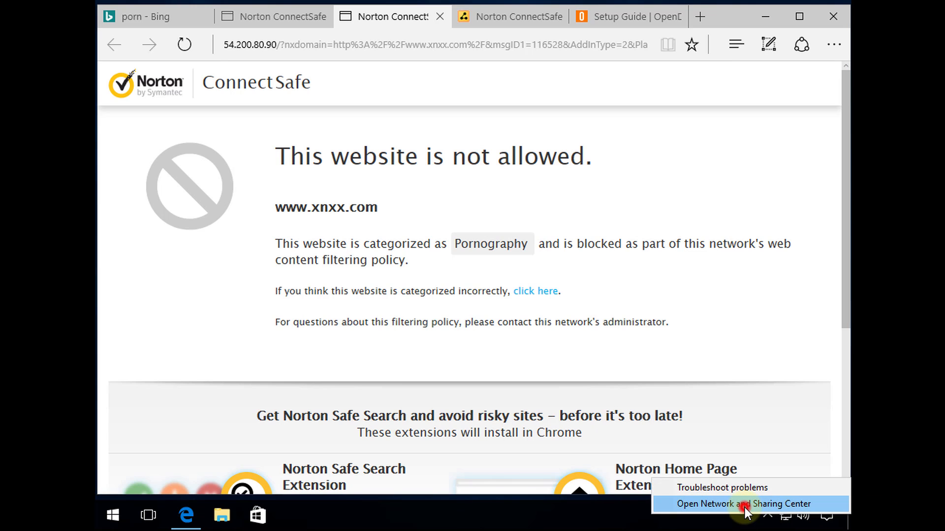
# Show Ethernet0's details listing DHCP-received DNS servers 199.85.126.20 and 199.85.127.20
pyautogui.click(739, 503)
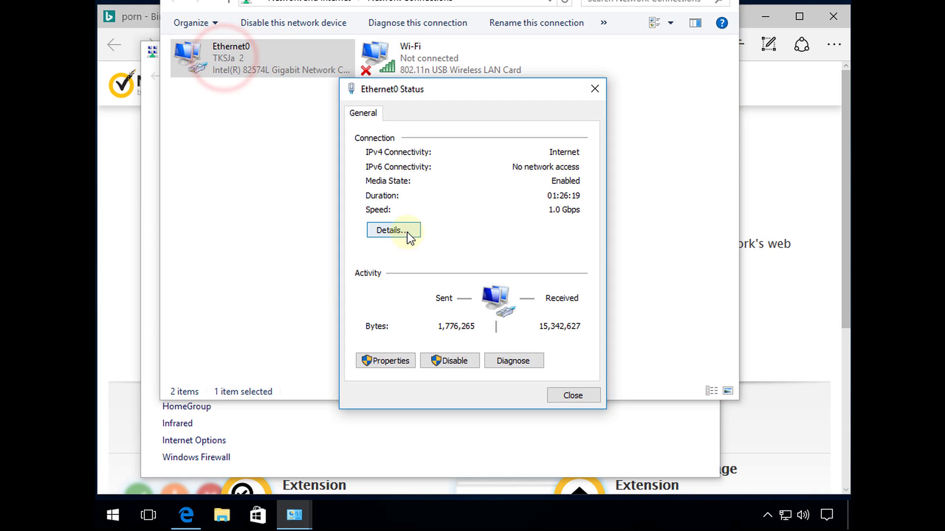
pyautogui.click(392, 230)
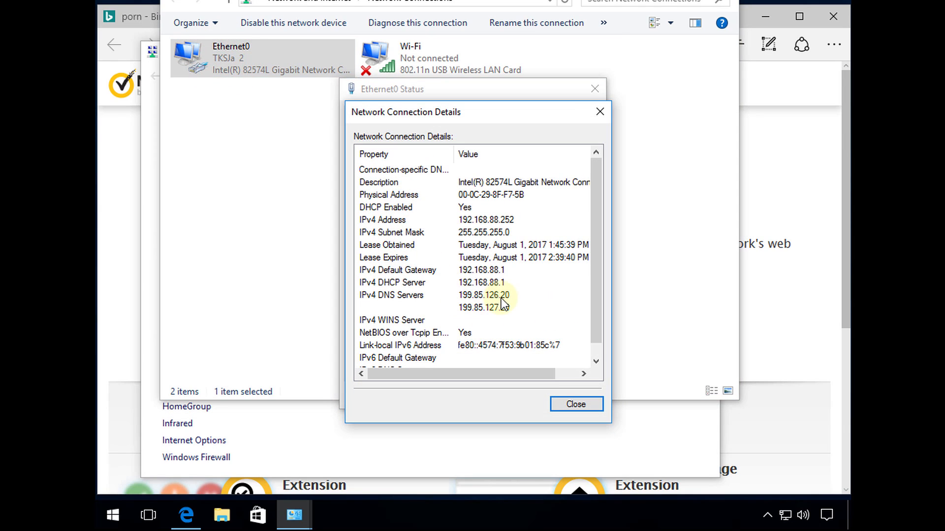
pyautogui.moveTo(497, 307)
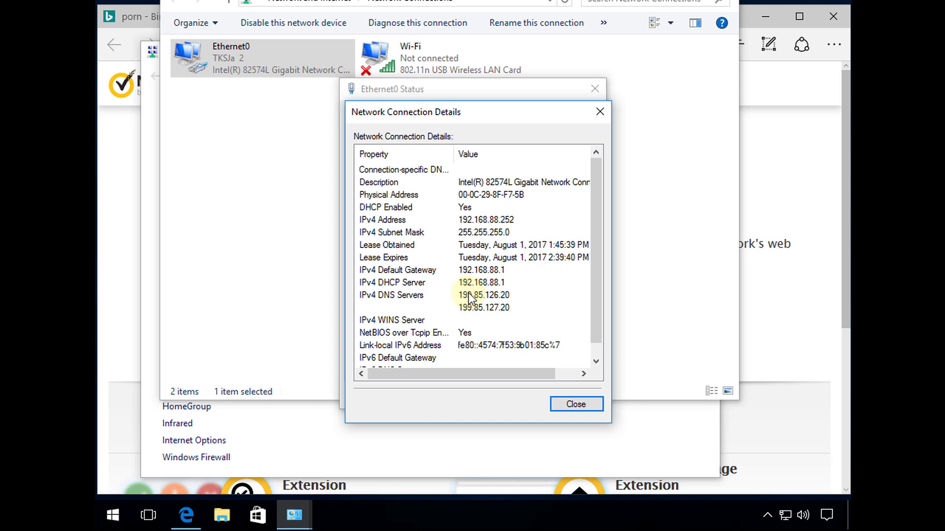
pyautogui.moveTo(463, 313)
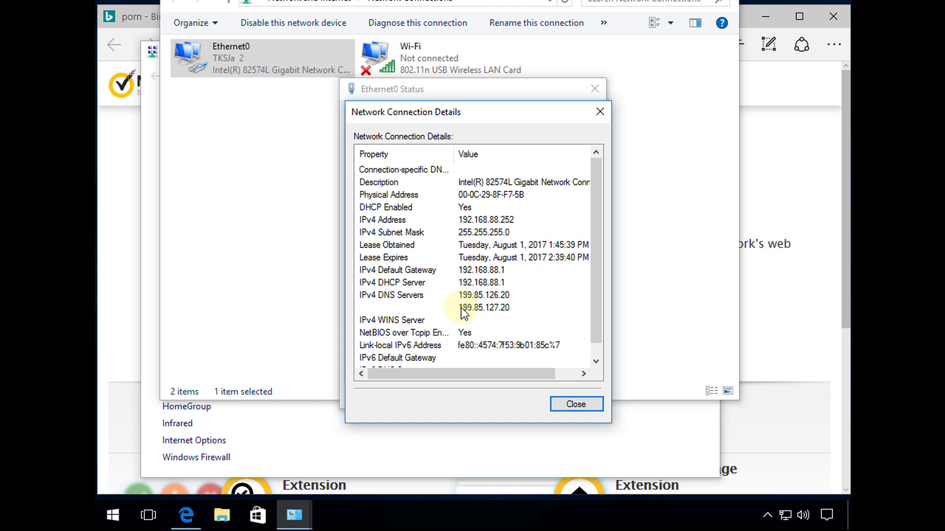
pyautogui.moveTo(482, 294)
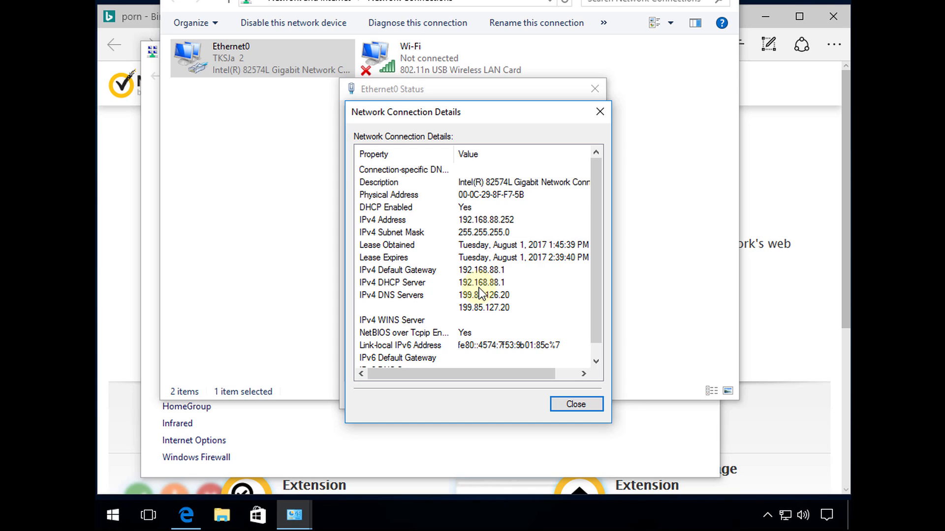